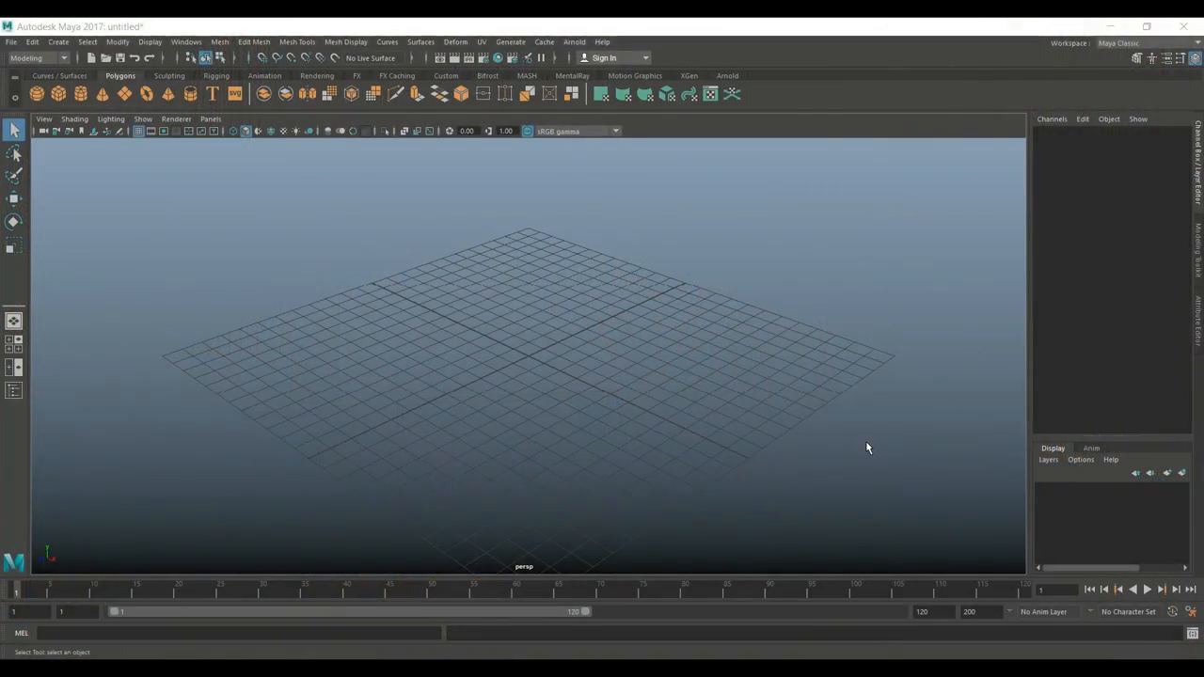
pyautogui.moveTo(630, 577)
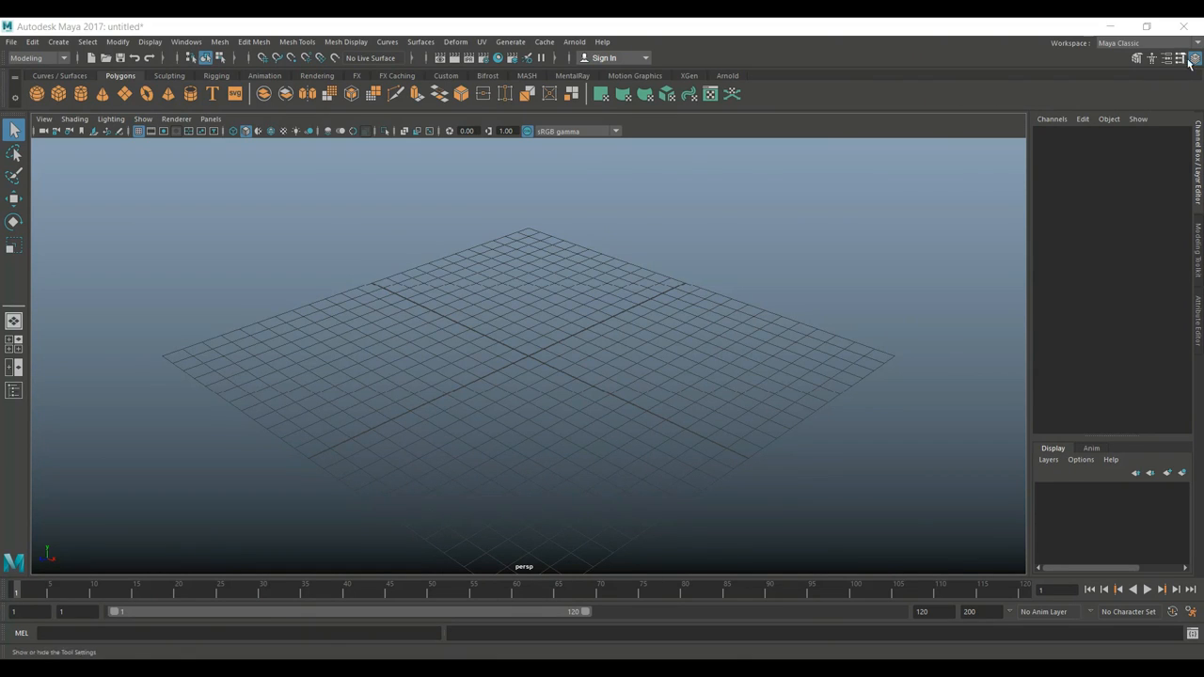
# Close the right-side Channel Box and Modeling Toolkit panel to enlarge the viewport
pyautogui.click(1181, 58)
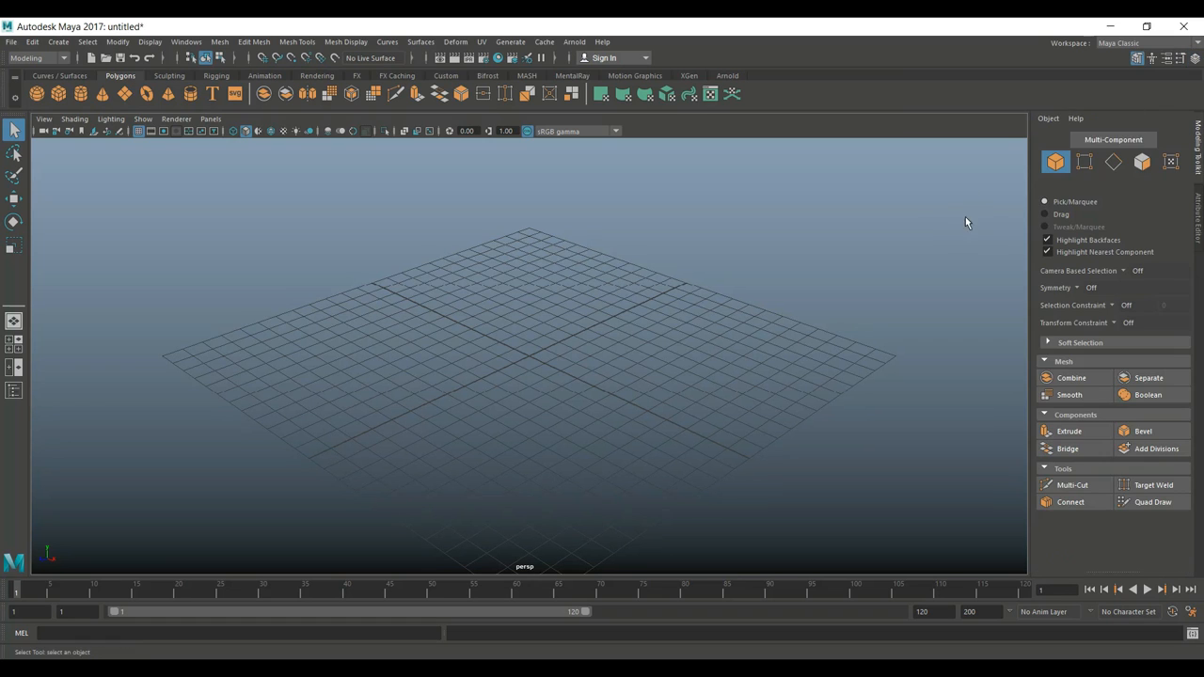
pyautogui.click(1167, 59)
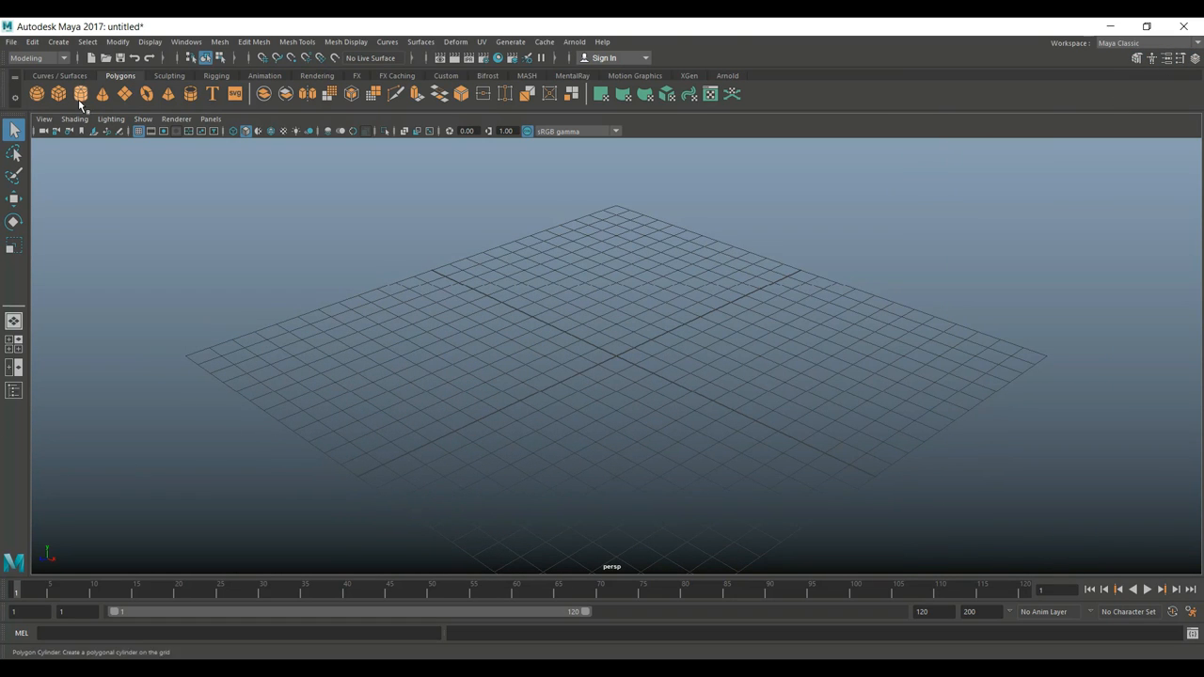
# Flatten a polygon cube into a sloped slab and extrude its faces into walls and a beach lip
pyautogui.click(36, 94)
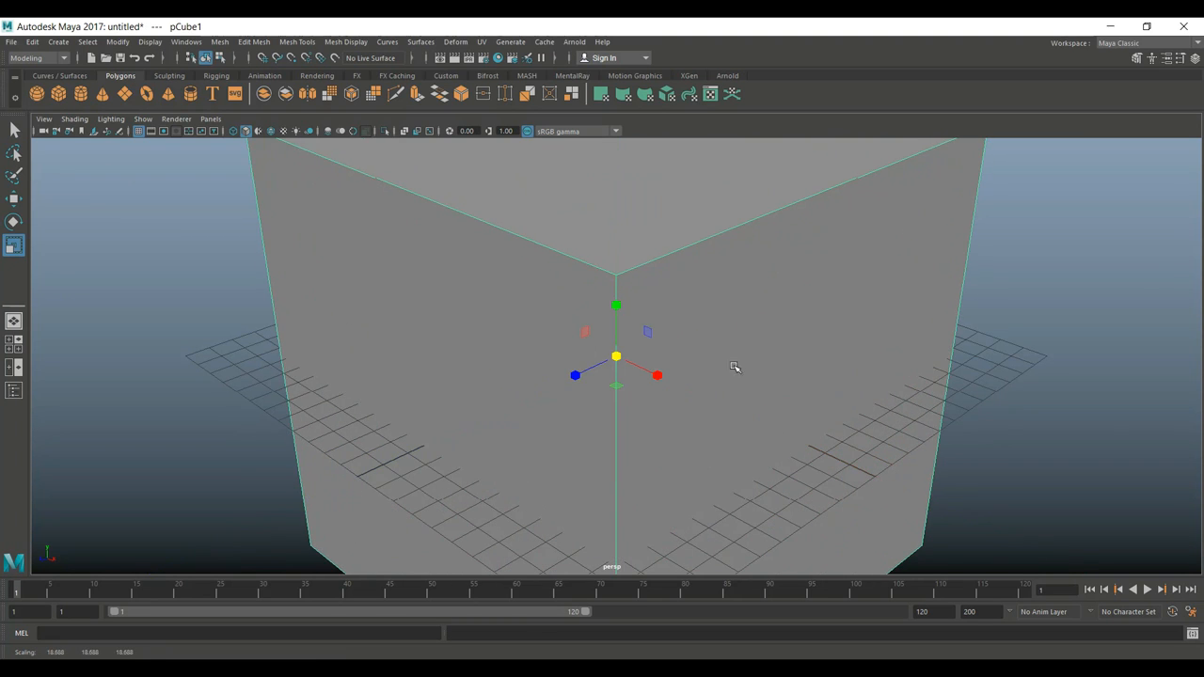
pyautogui.moveTo(657, 376); pyautogui.dragTo(657, 376)
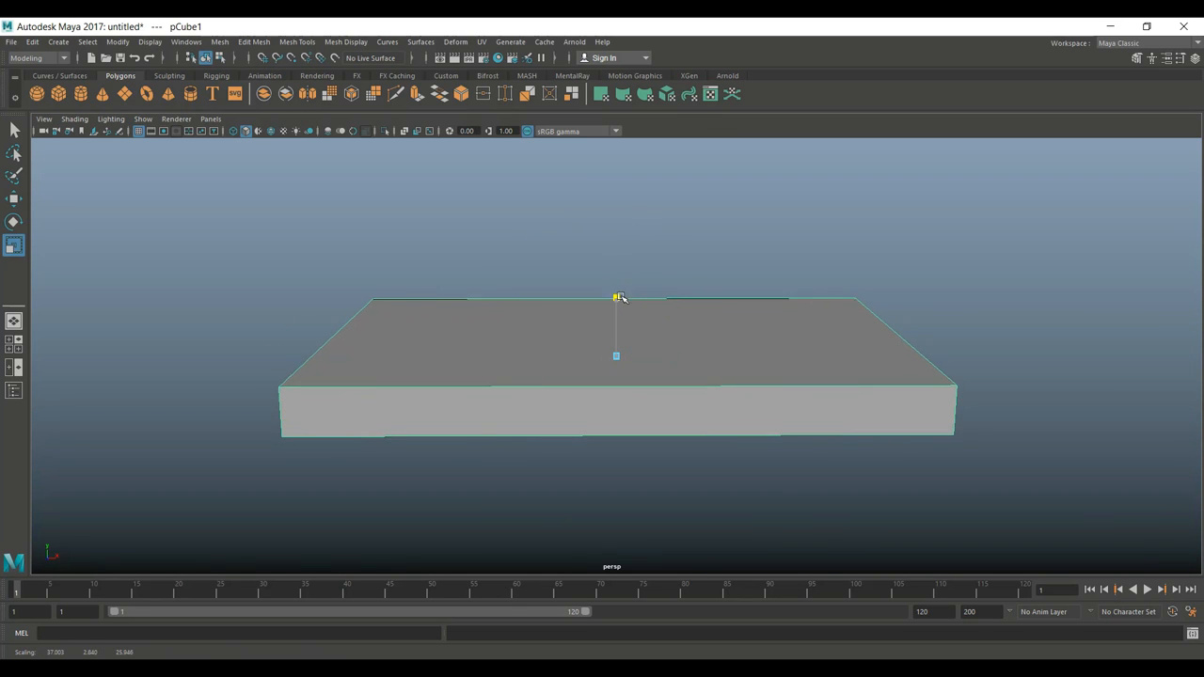
pyautogui.moveTo(617, 297); pyautogui.dragTo(617, 141)
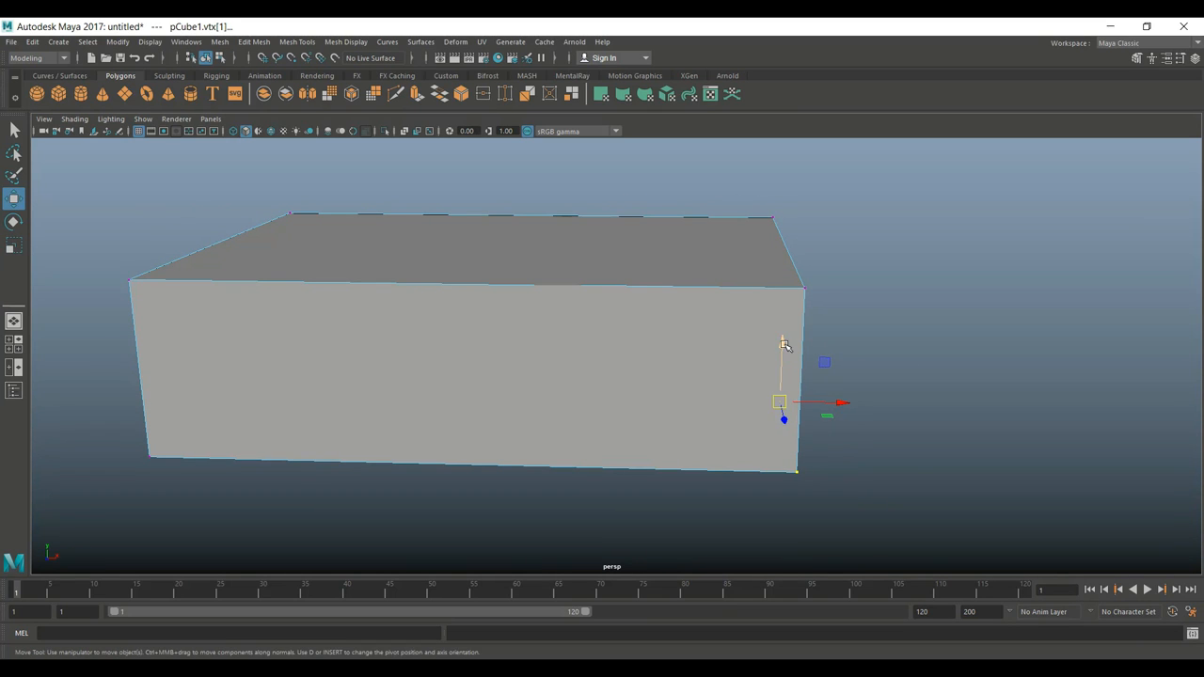
pyautogui.moveTo(783, 402); pyautogui.dragTo(788, 259)
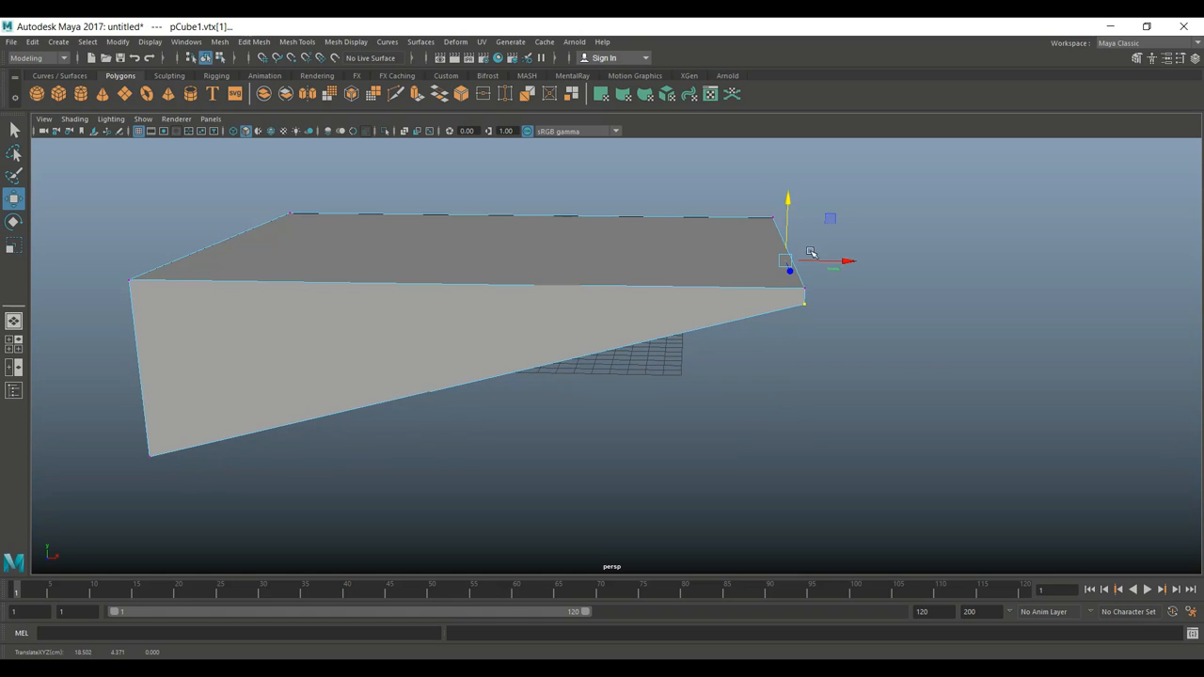
pyautogui.rightClick(579, 293)
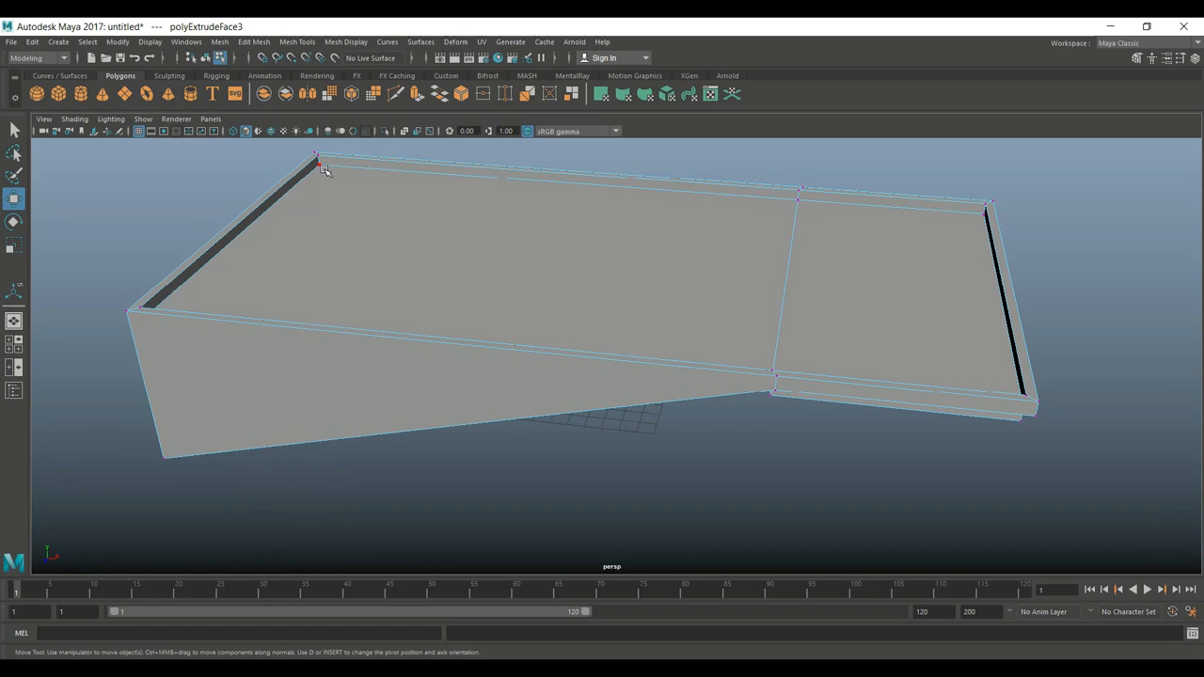
pyautogui.click(318, 160)
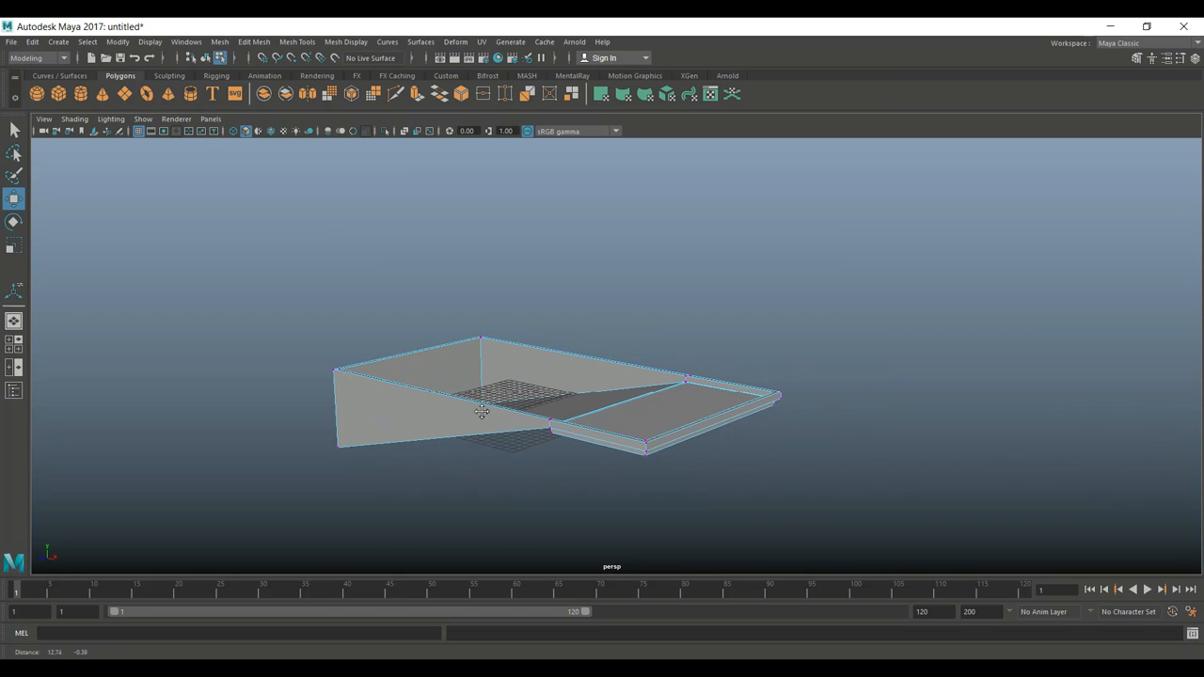
pyautogui.moveTo(58, 94)
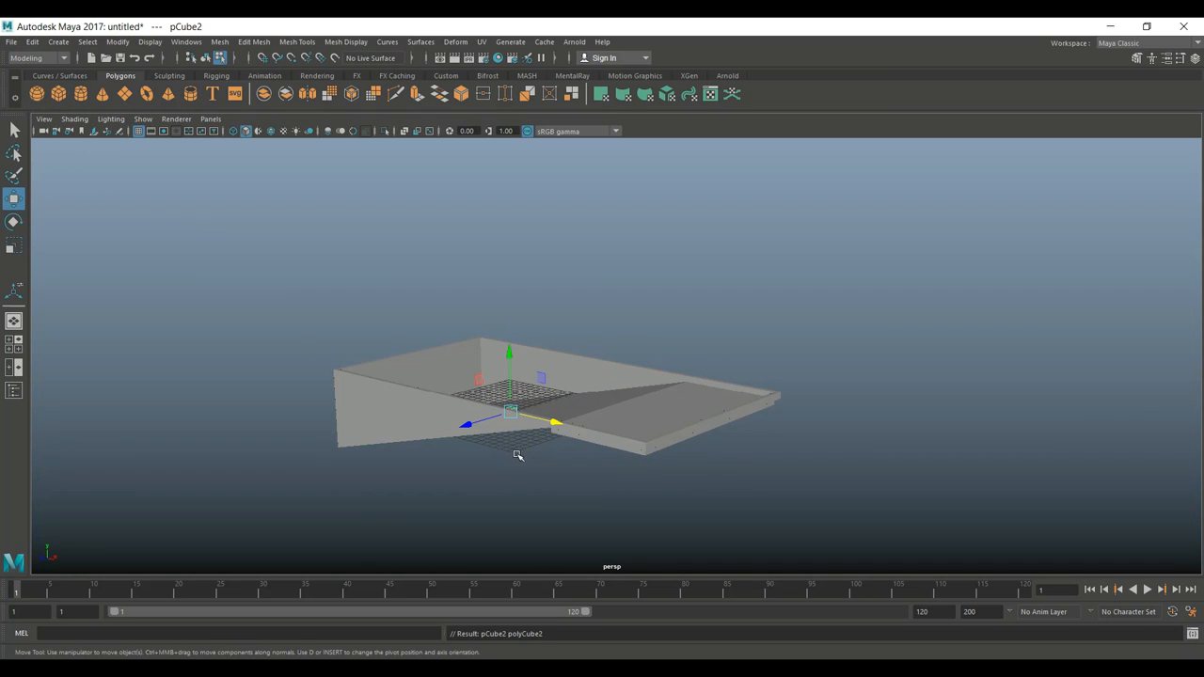
# Scale the second cube in the maximized top view to span the pool basin
pyautogui.click(15, 244)
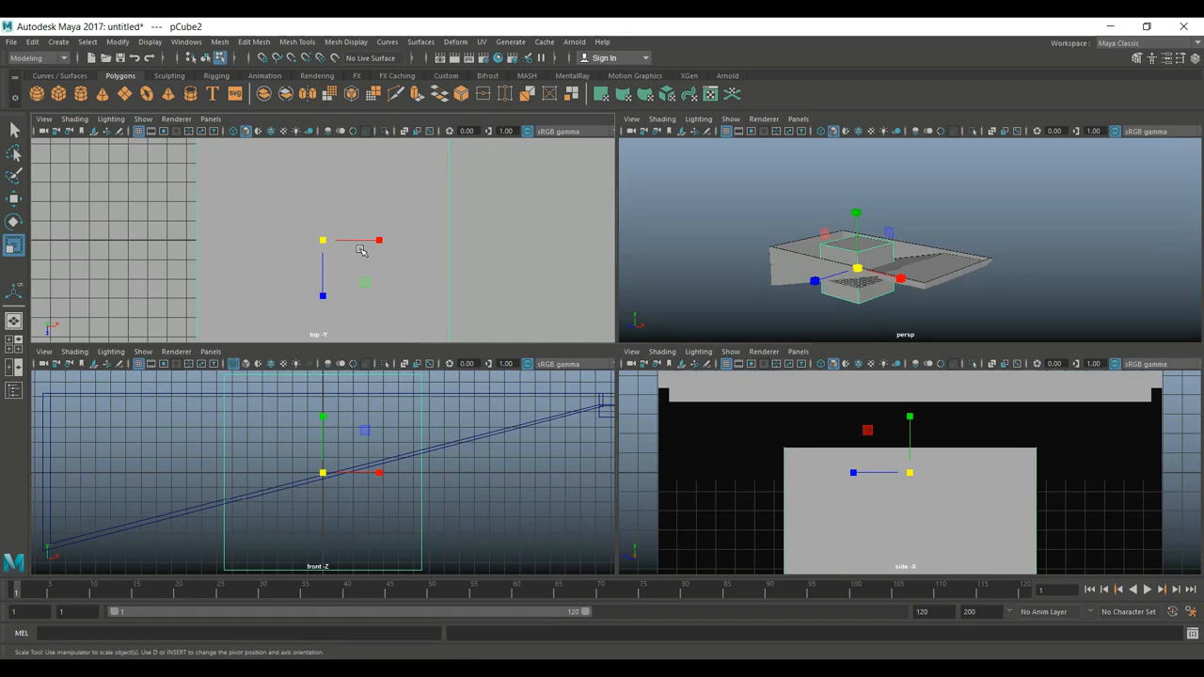
pyautogui.press('space')
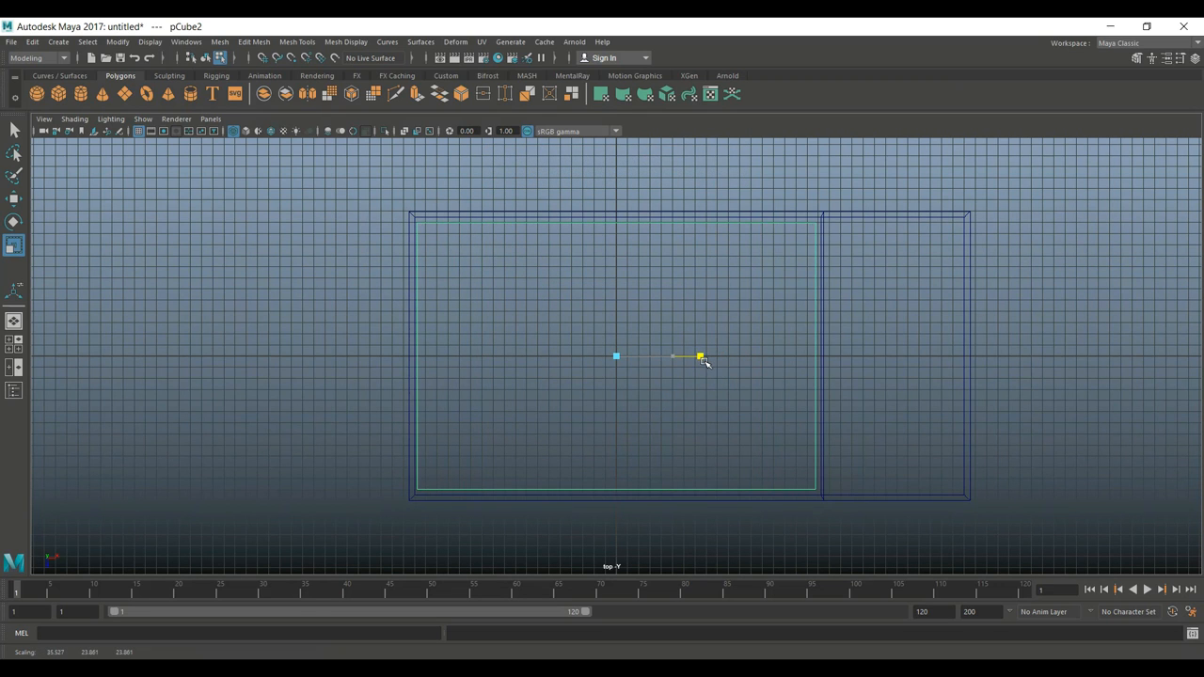
pyautogui.moveTo(700, 358); pyautogui.dragTo(617, 416)
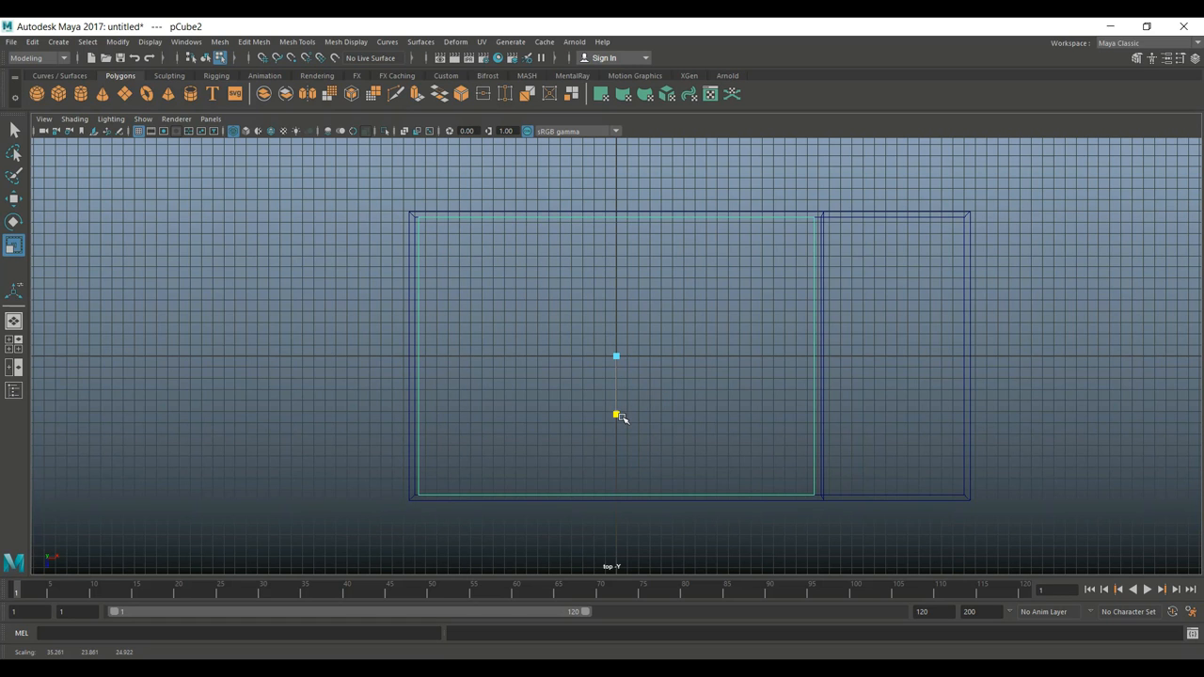
pyautogui.click(617, 414)
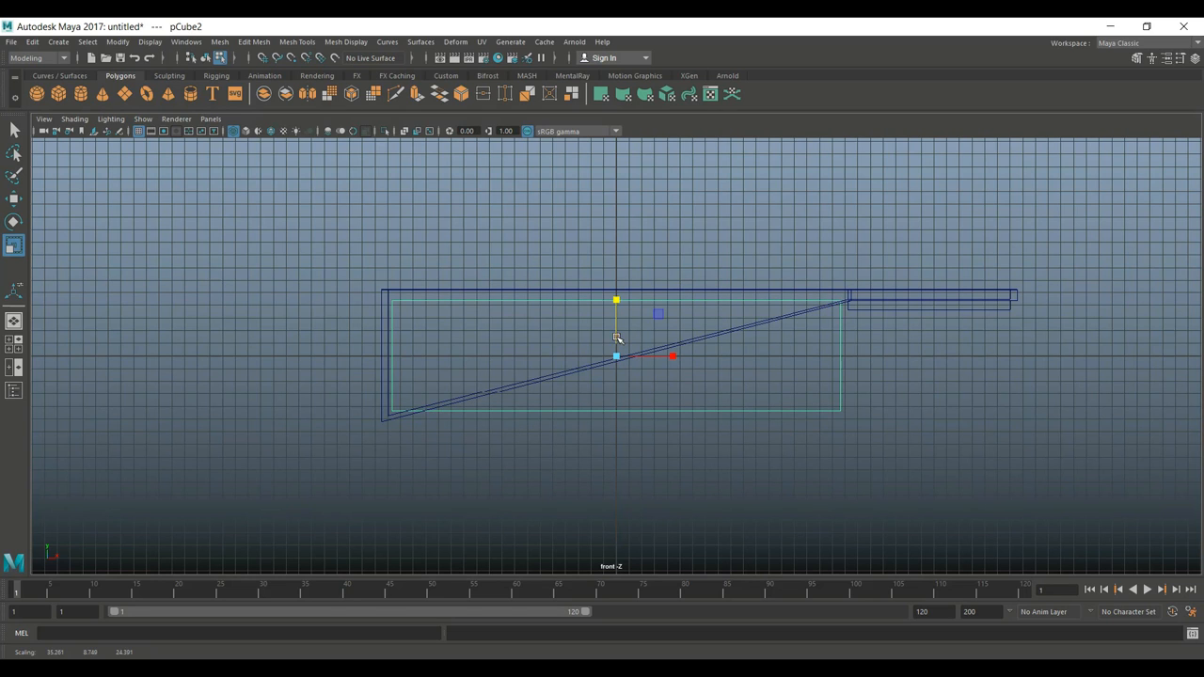
pyautogui.moveTo(1014, 304)
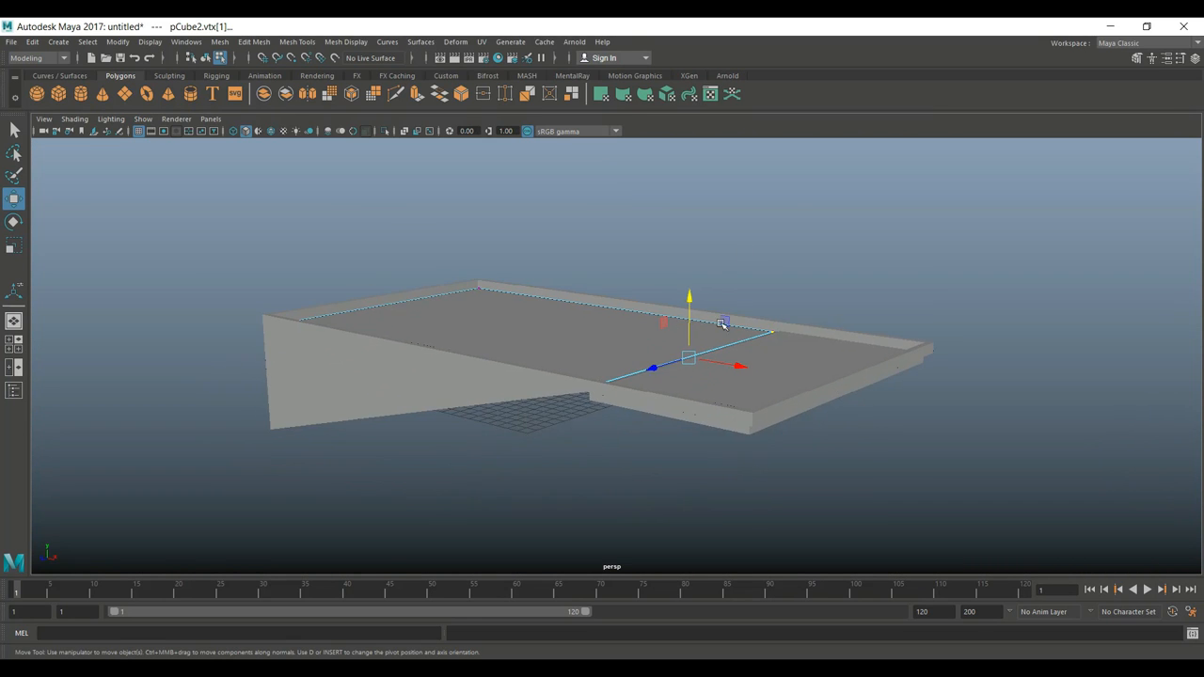
# Squash pCube3 into a thin panel at the deep-end wall and return to the perspective view
pyautogui.moveTo(725, 324); pyautogui.dragTo(711, 376)
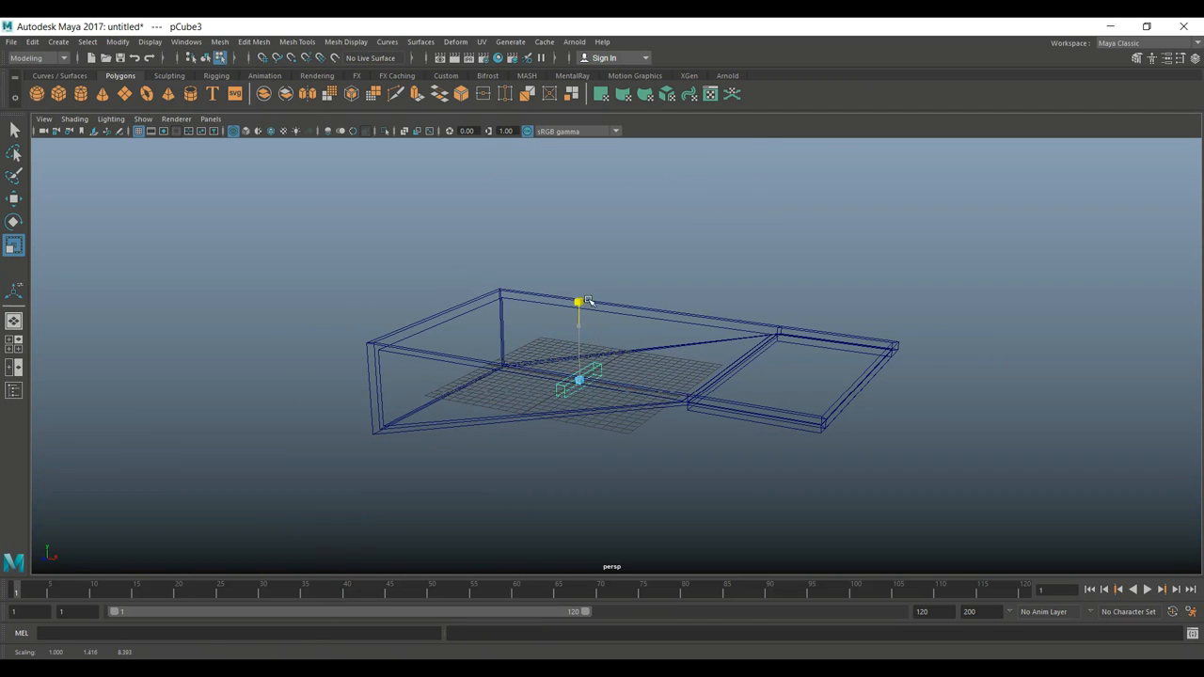
pyautogui.press('r')
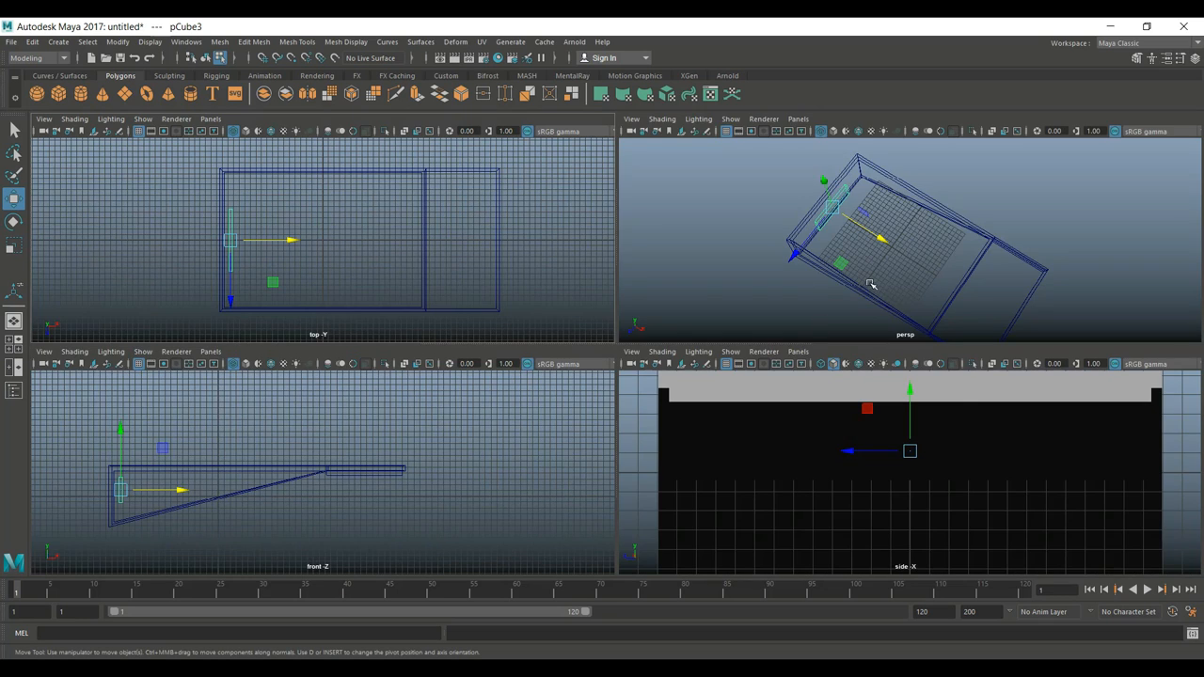
pyautogui.press('space')
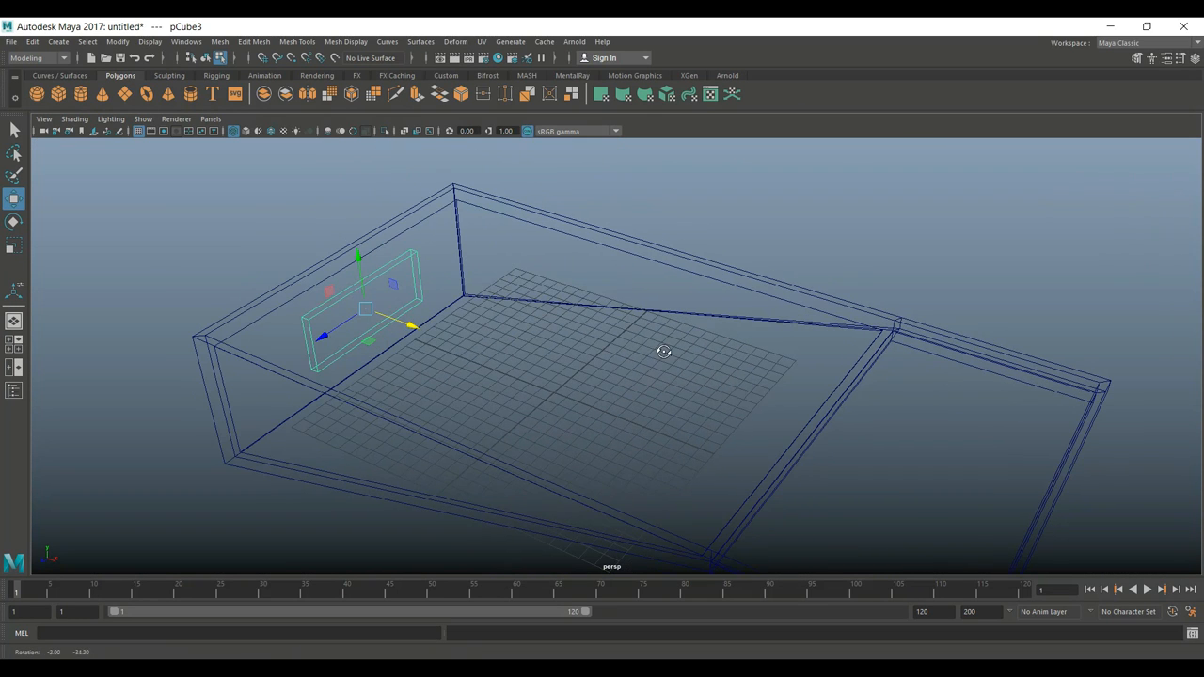
# In shaded object mode, convert pCube2 into a Bifrost Liquid filling the basin
pyautogui.press('5')
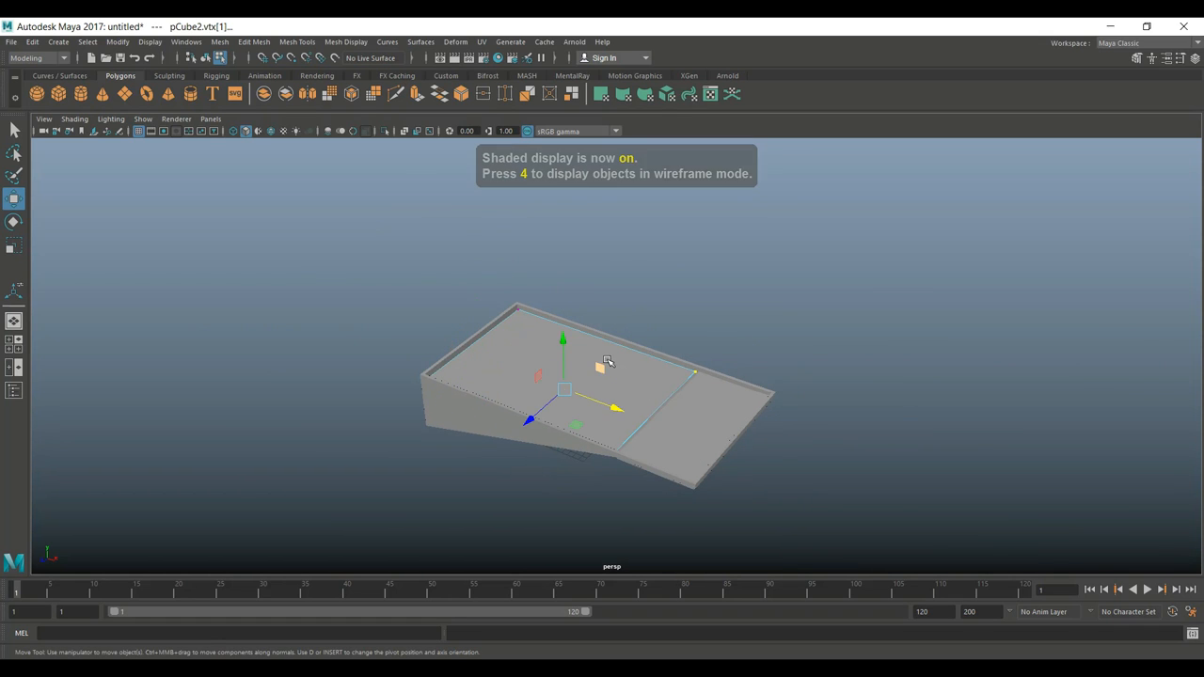
pyautogui.rightClick(606, 361)
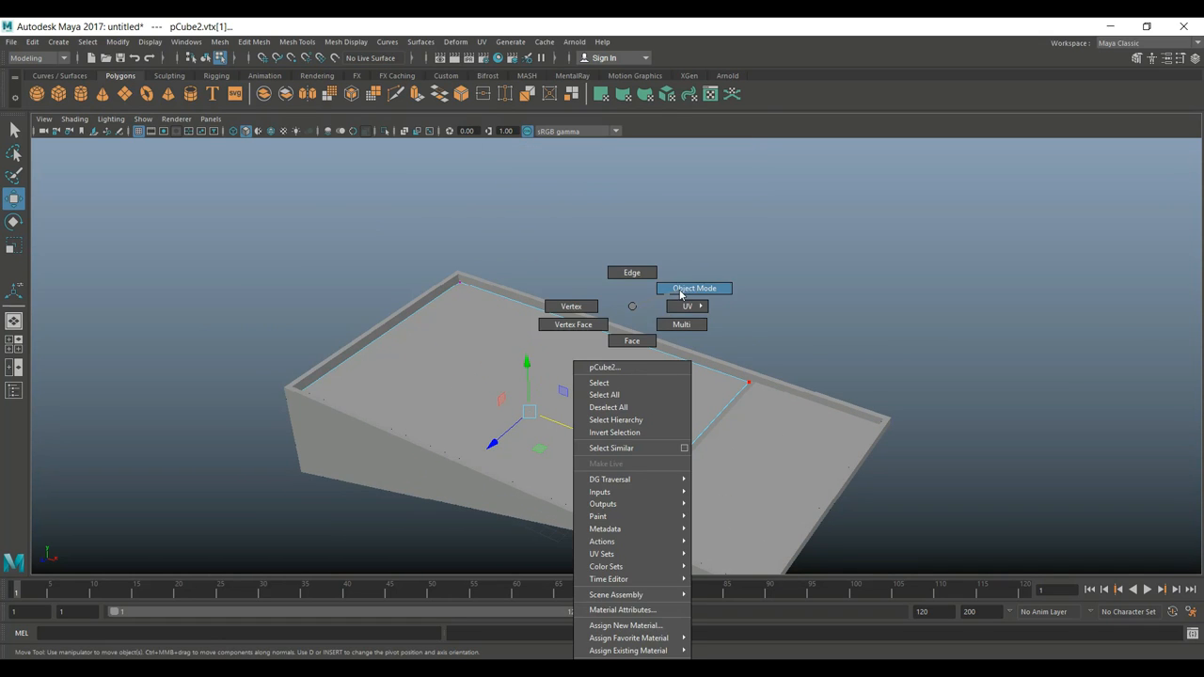
pyautogui.click(692, 288)
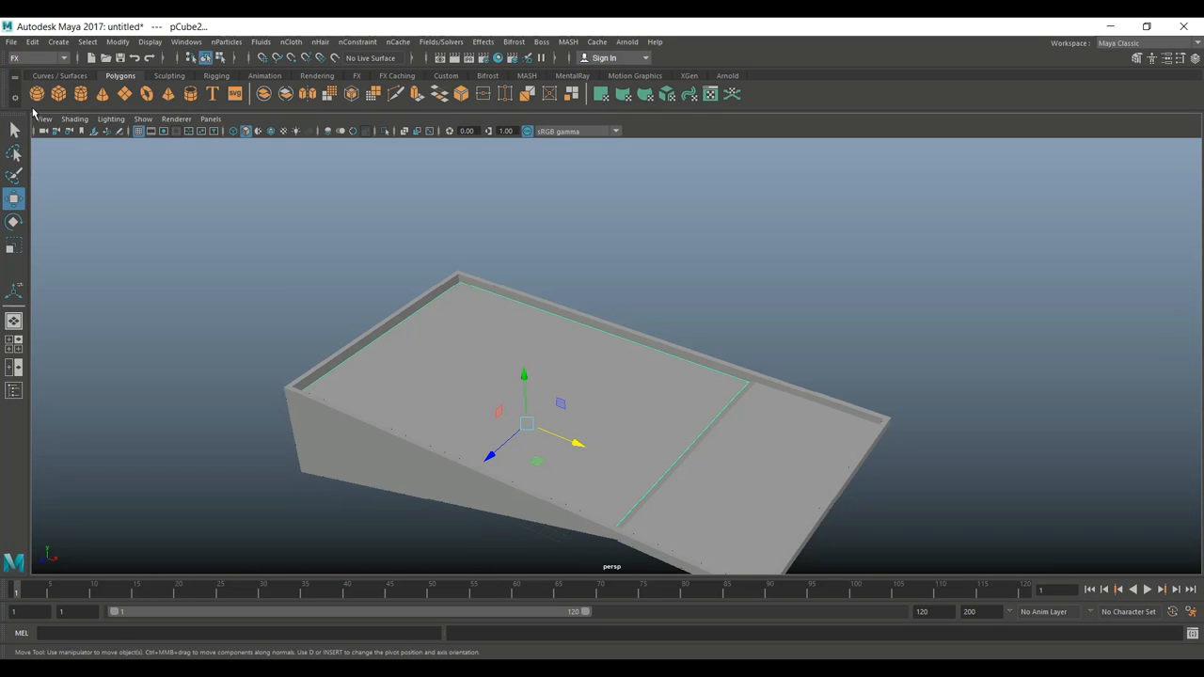
pyautogui.click(514, 42)
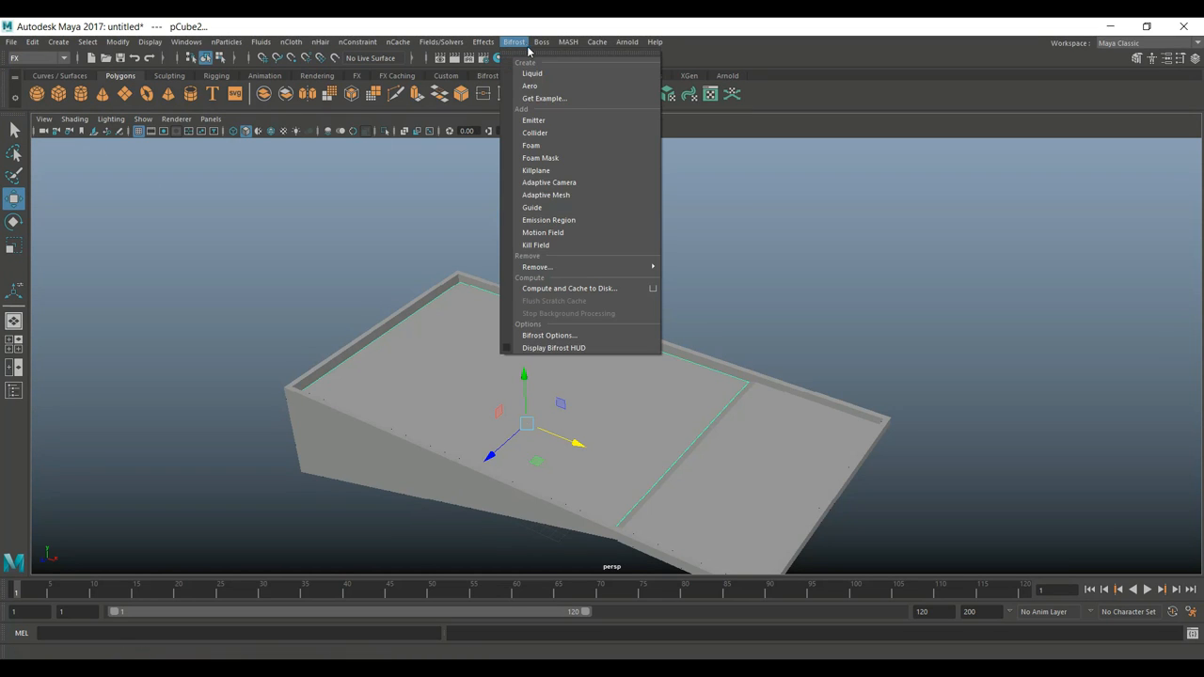
pyautogui.click(485, 233)
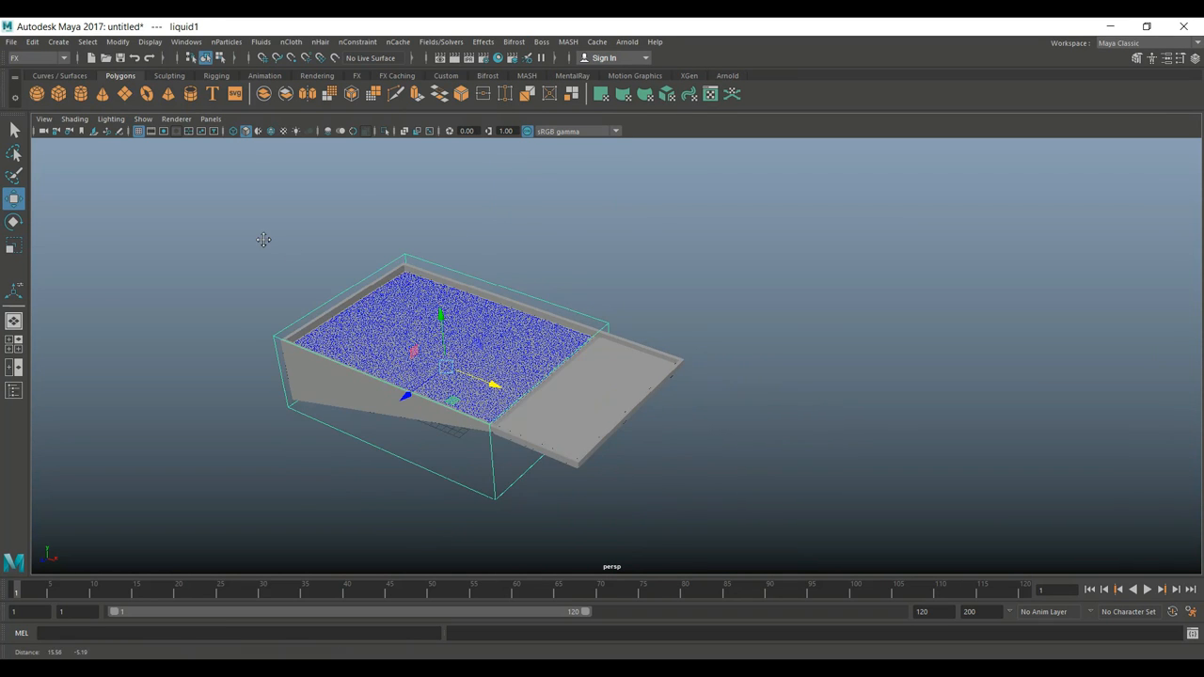
pyautogui.moveTo(263, 241); pyautogui.dragTo(310, 301)
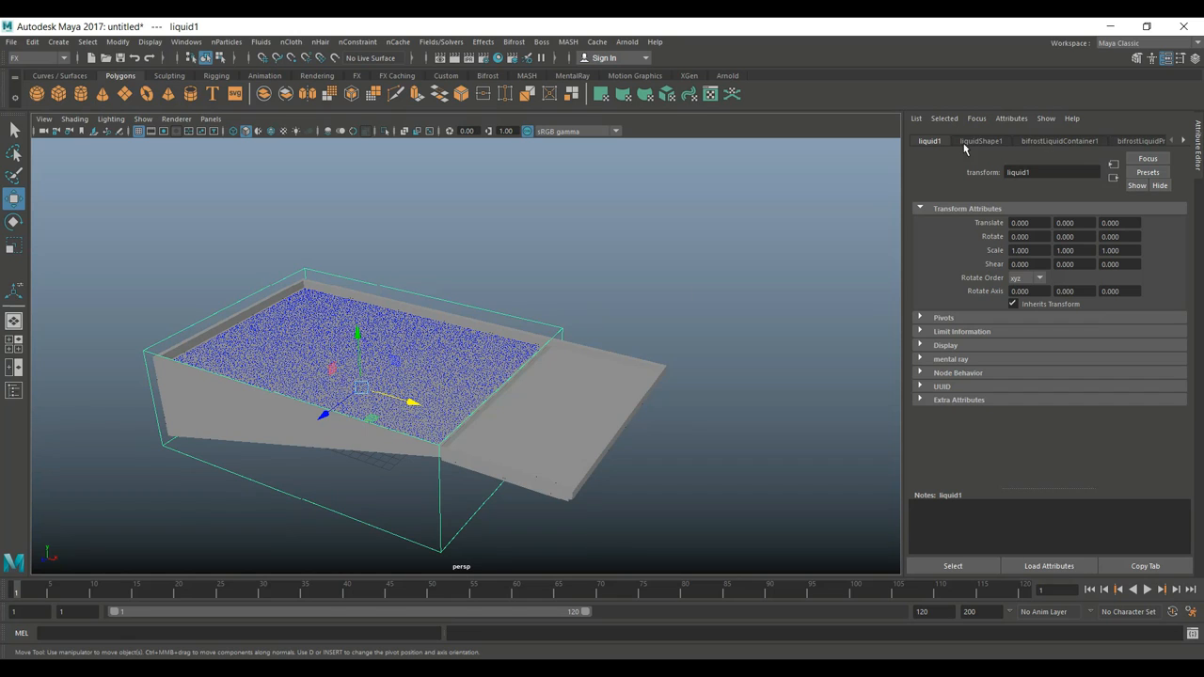
# Set liquidShape1's Particle Display Point Size to 2, then select the pool geometry
pyautogui.click(982, 141)
pyautogui.write('2.000')
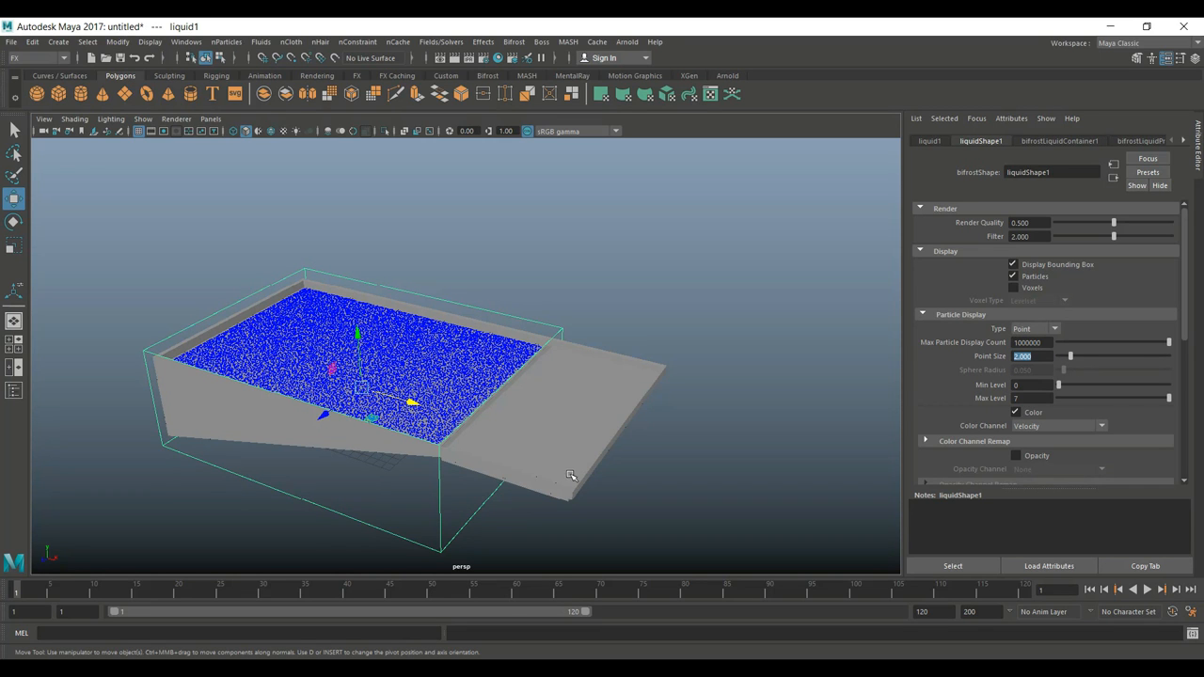
pyautogui.moveTo(670, 442)
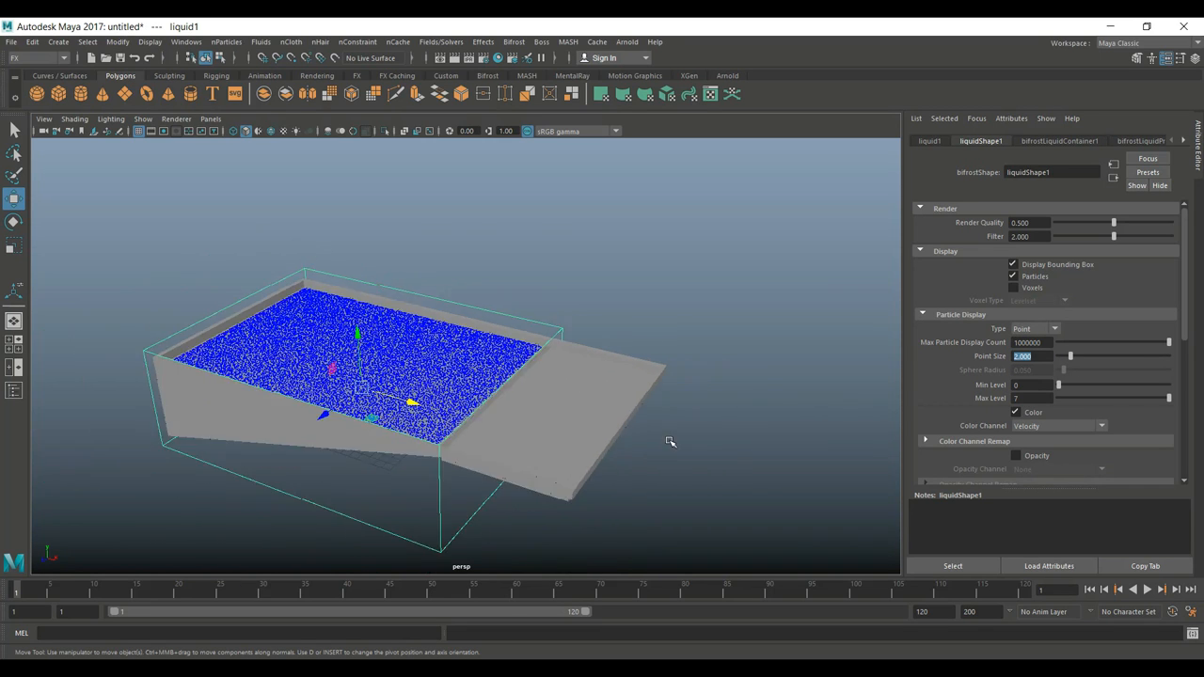
pyautogui.moveTo(668, 442); pyautogui.dragTo(668, 457)
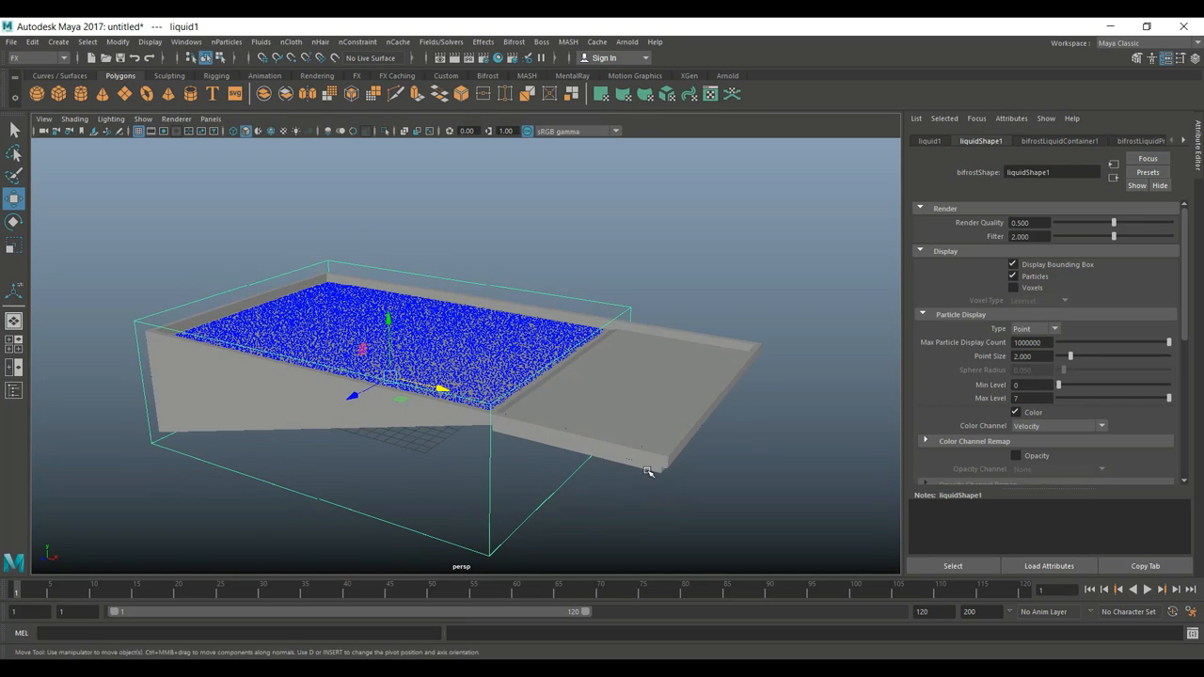
pyautogui.moveTo(649, 472); pyautogui.dragTo(609, 485)
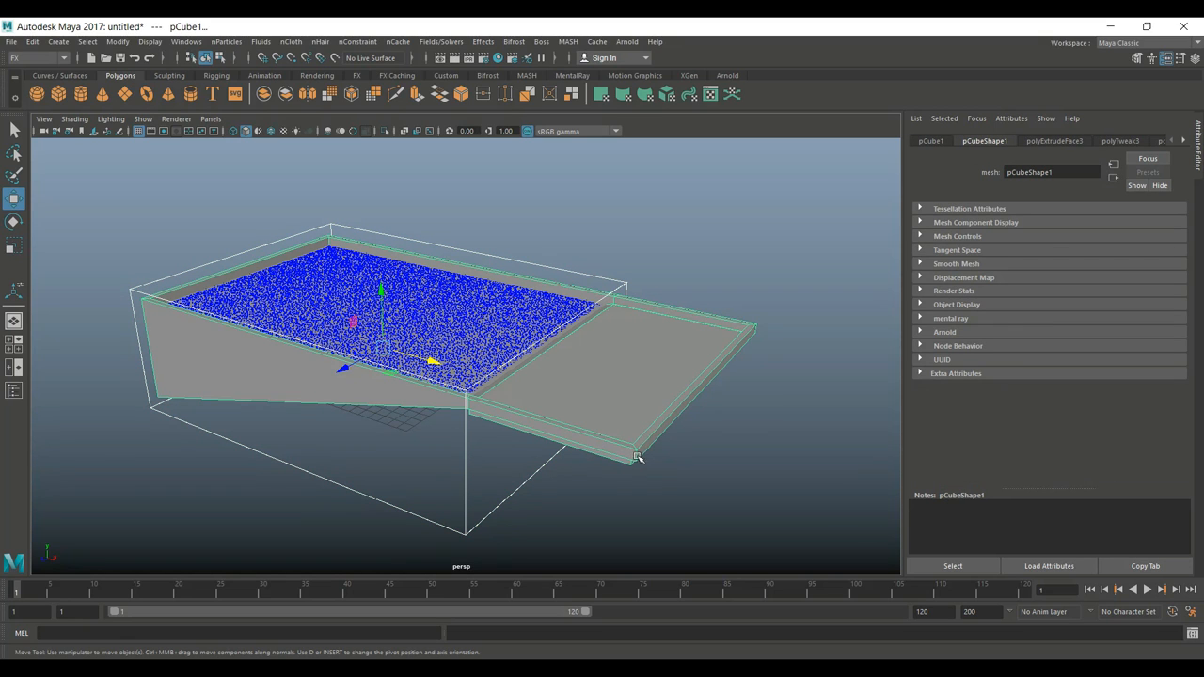
# Make the pool mesh a Bifrost Collider and orbit to view the liquid against it
pyautogui.click(513, 42)
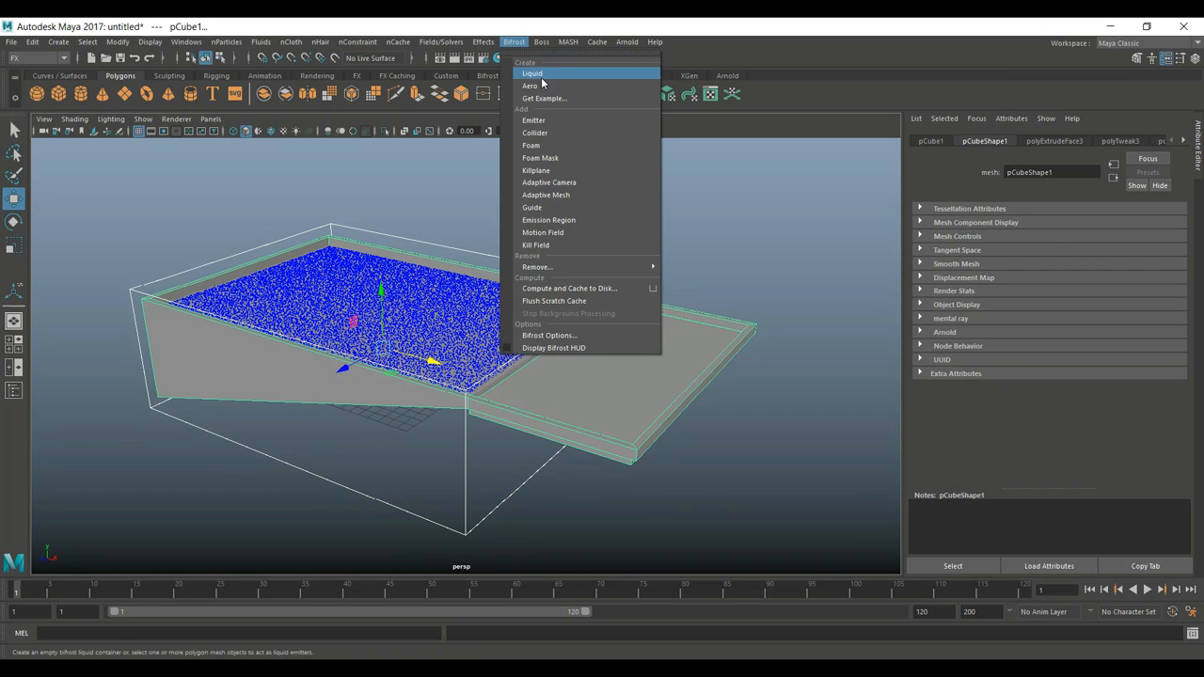
pyautogui.moveTo(549, 132)
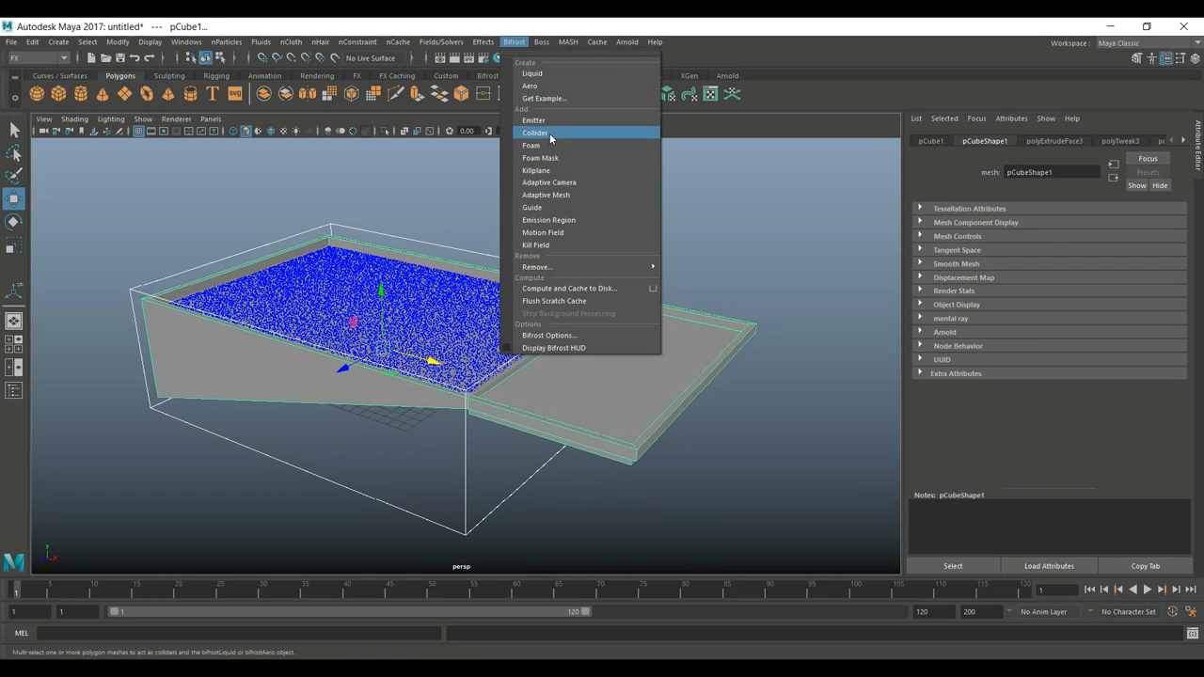
pyautogui.click(535, 132)
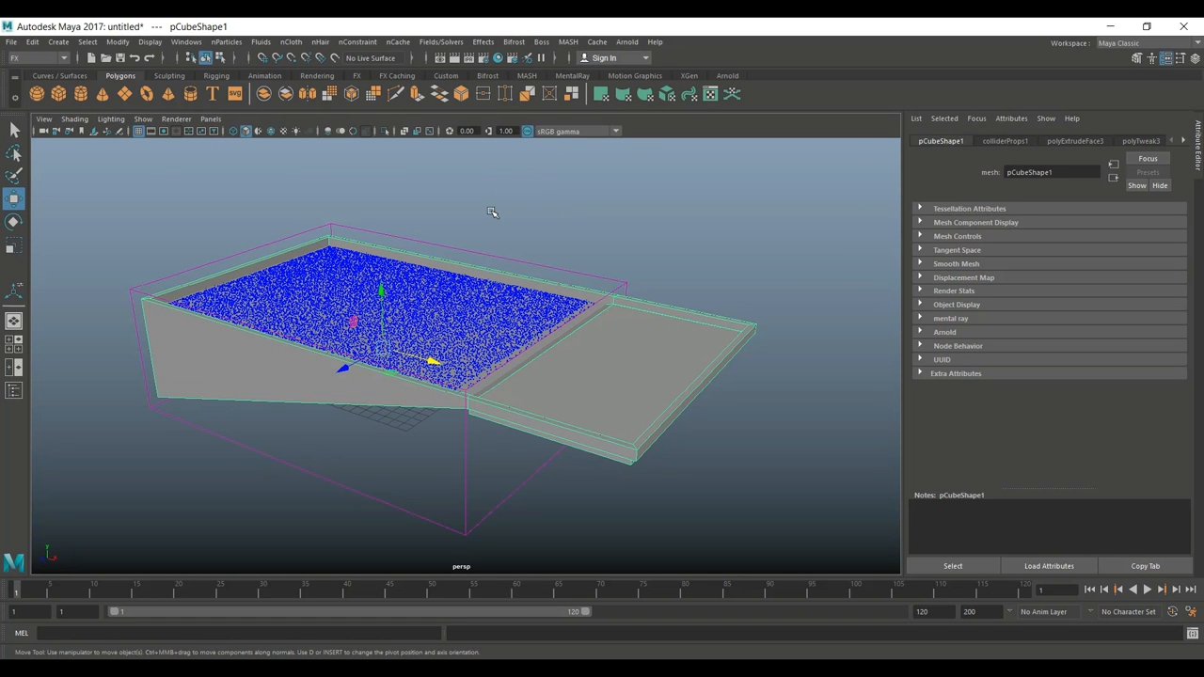
pyautogui.moveTo(489, 211); pyautogui.dragTo(508, 354)
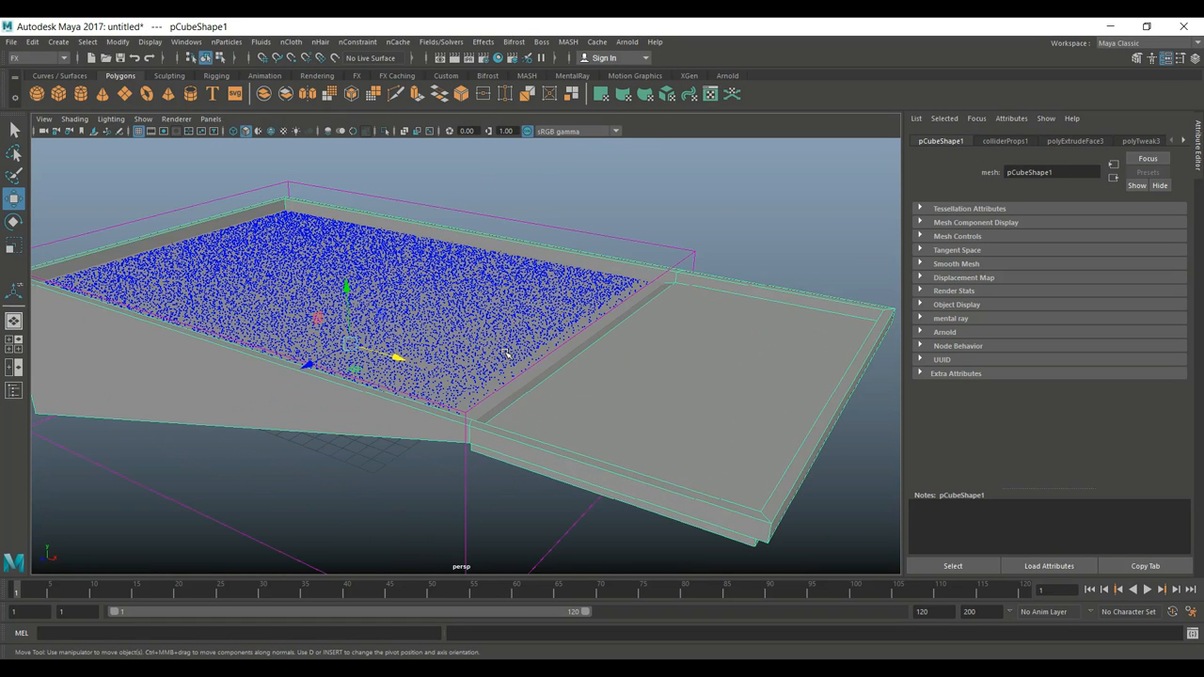
pyautogui.moveTo(508, 358); pyautogui.dragTo(523, 413)
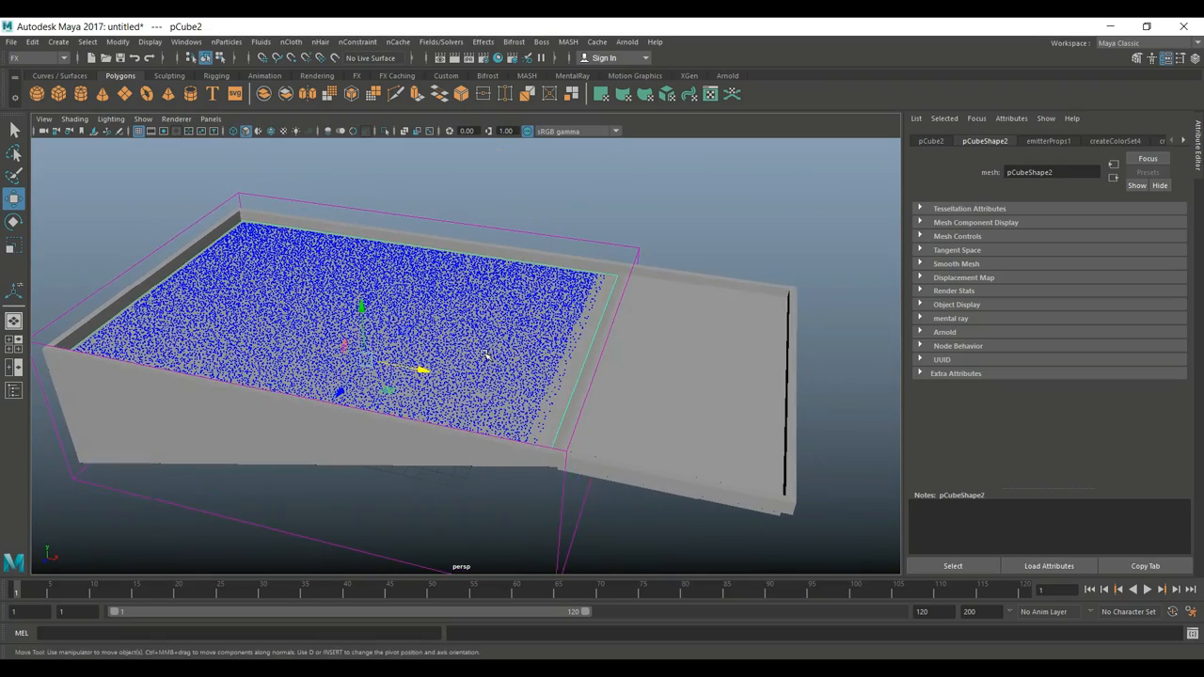
# Assign a new material to the pool object, searching the shader list for 'bil'
pyautogui.rightClick(485, 254)
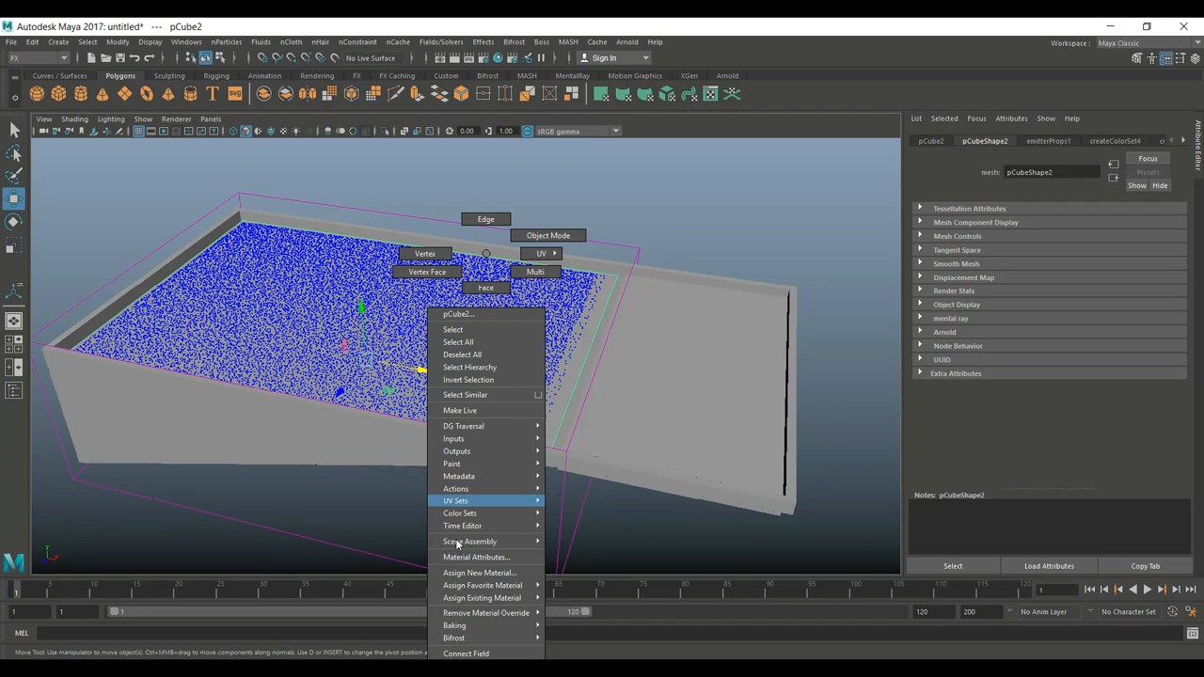
pyautogui.moveTo(497, 572)
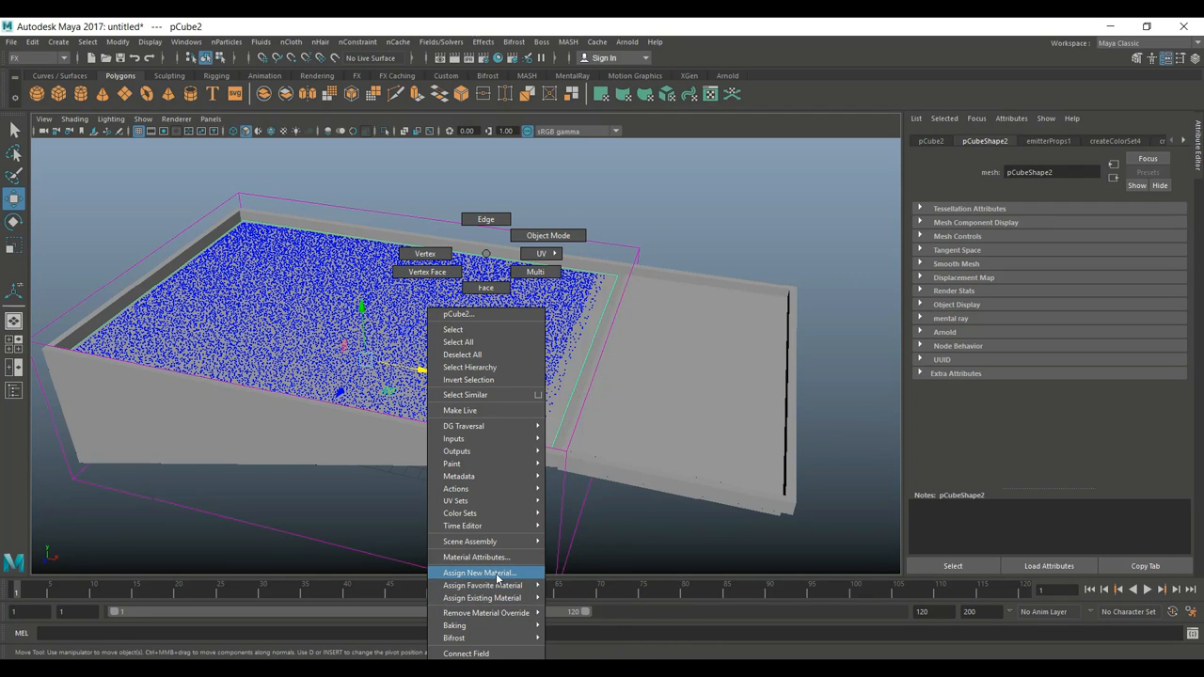
pyautogui.click(480, 572)
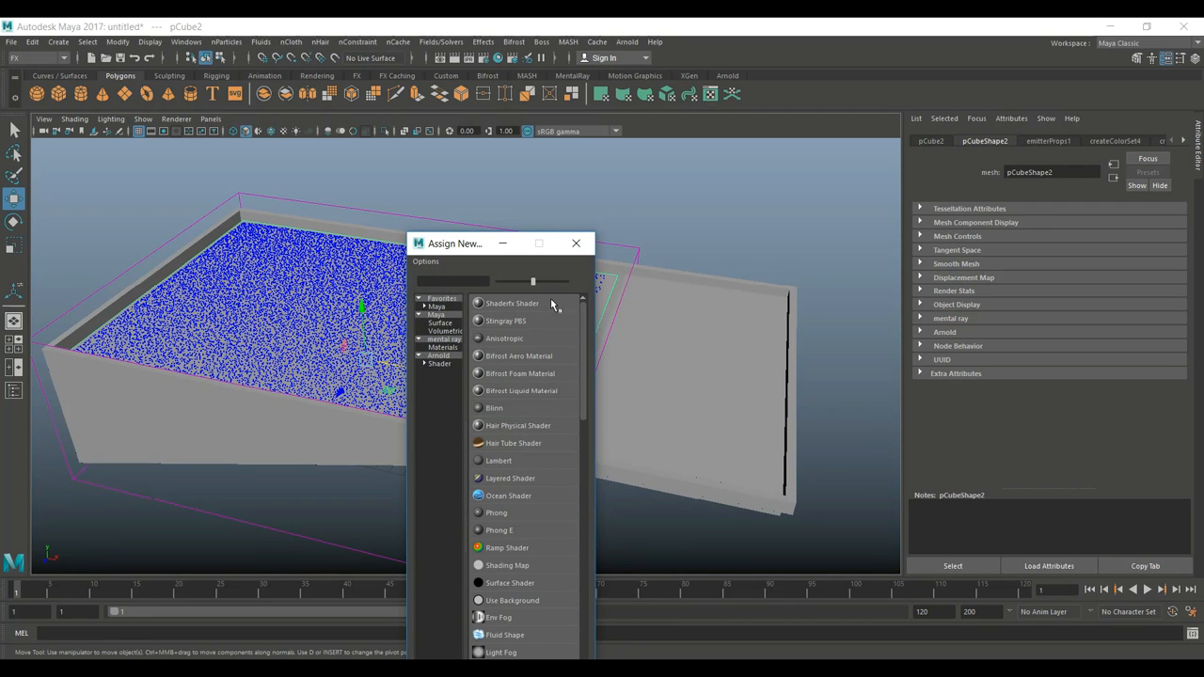
pyautogui.write('bil')
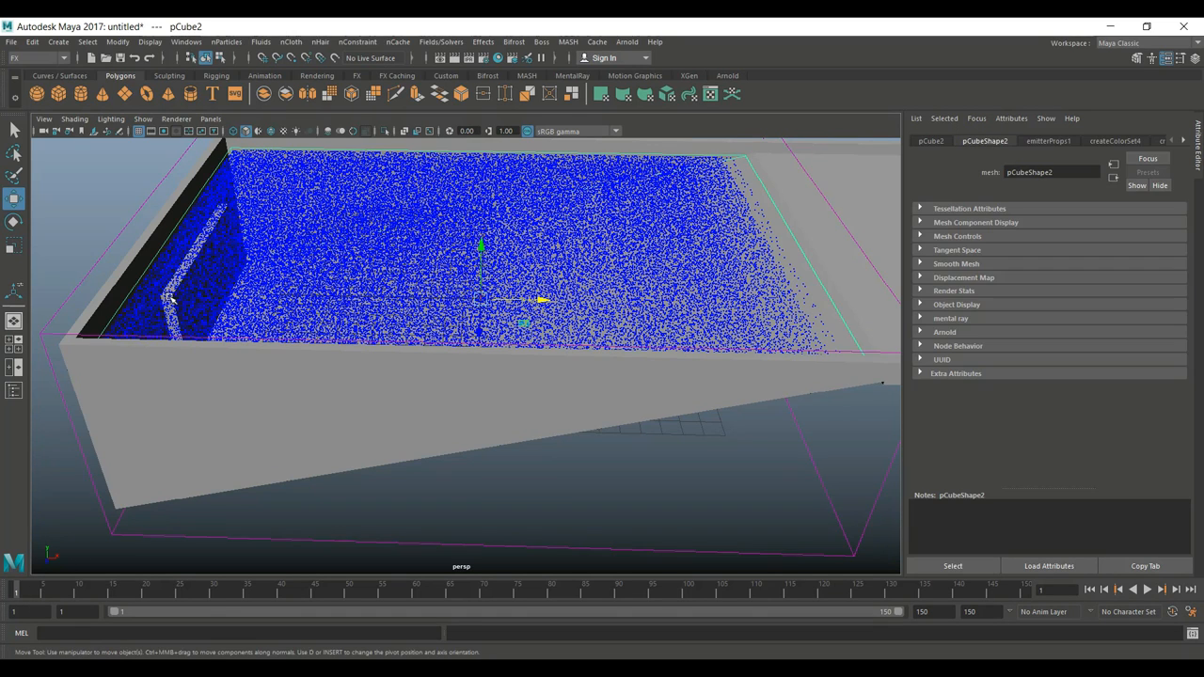
# Select the thin wave-maker panel at the pool's deep end
pyautogui.click(122, 311)
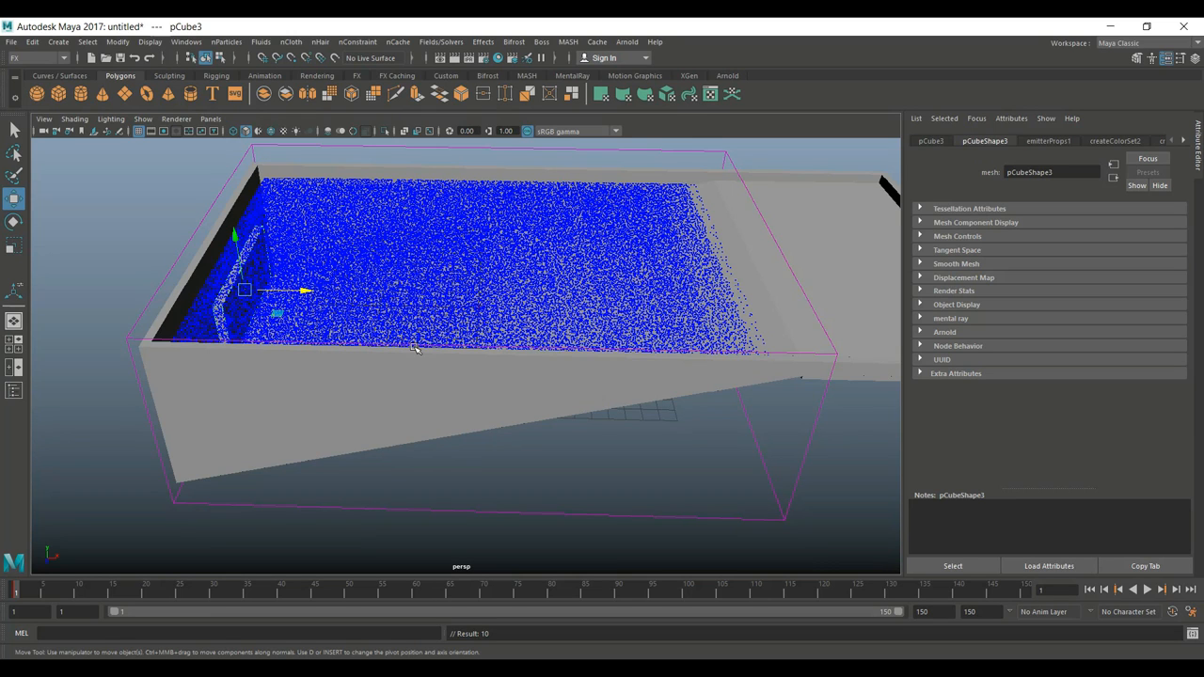
pyautogui.moveTo(354, 380)
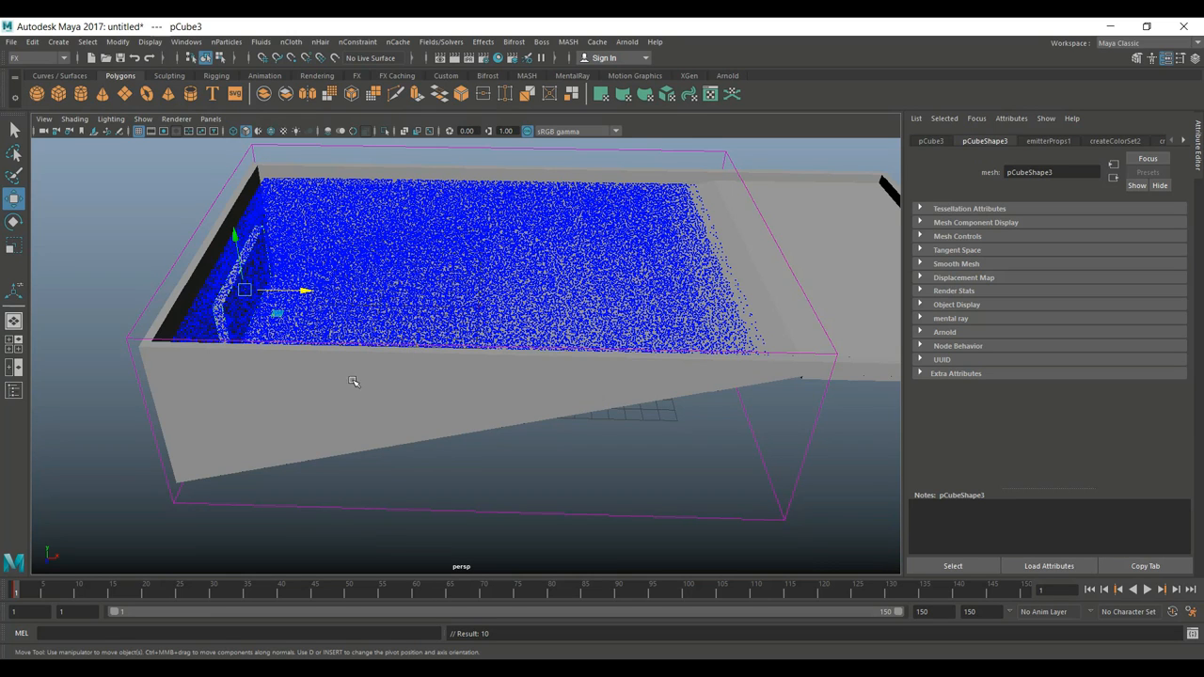
pyautogui.moveTo(938, 624)
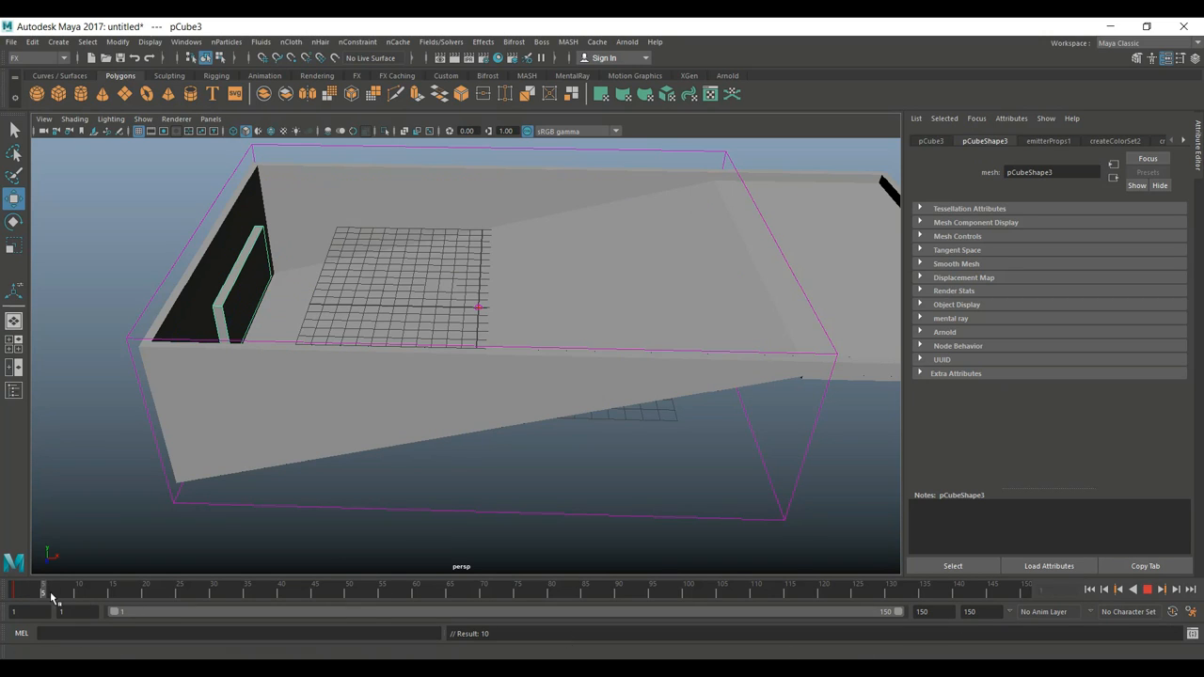
# Scrub the Time Slider partway and pan the front view to the deep-end panel
pyautogui.moveTo(41, 591); pyautogui.dragTo(515, 591)
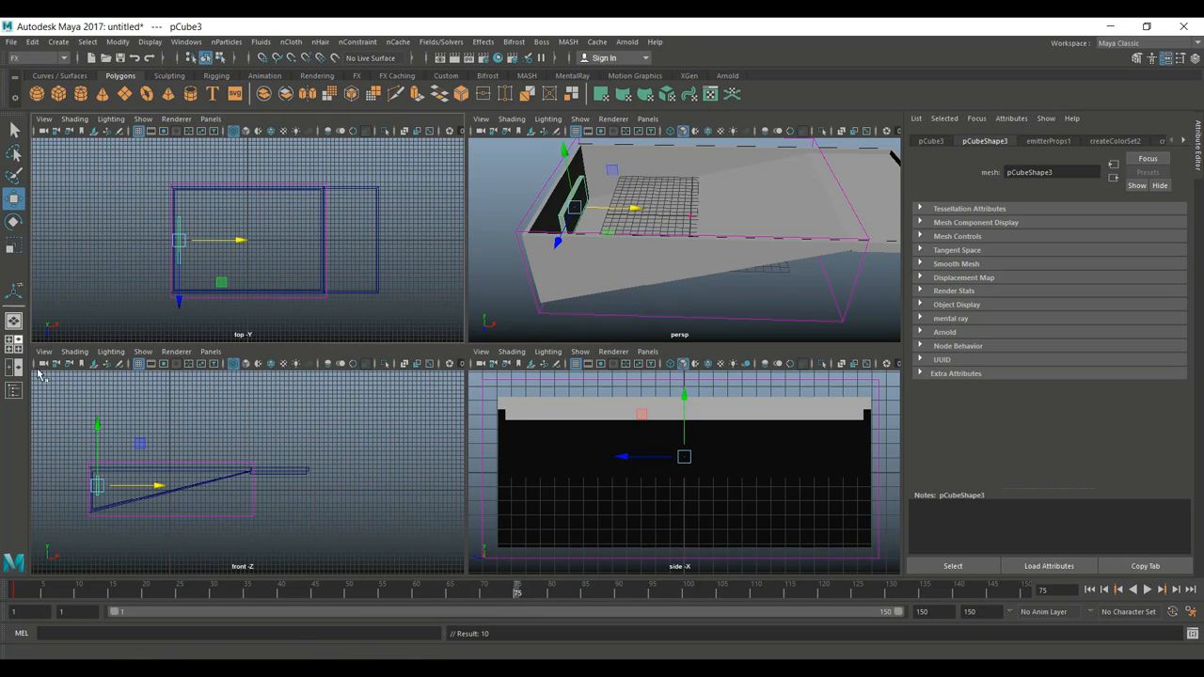
pyautogui.moveTo(191, 487)
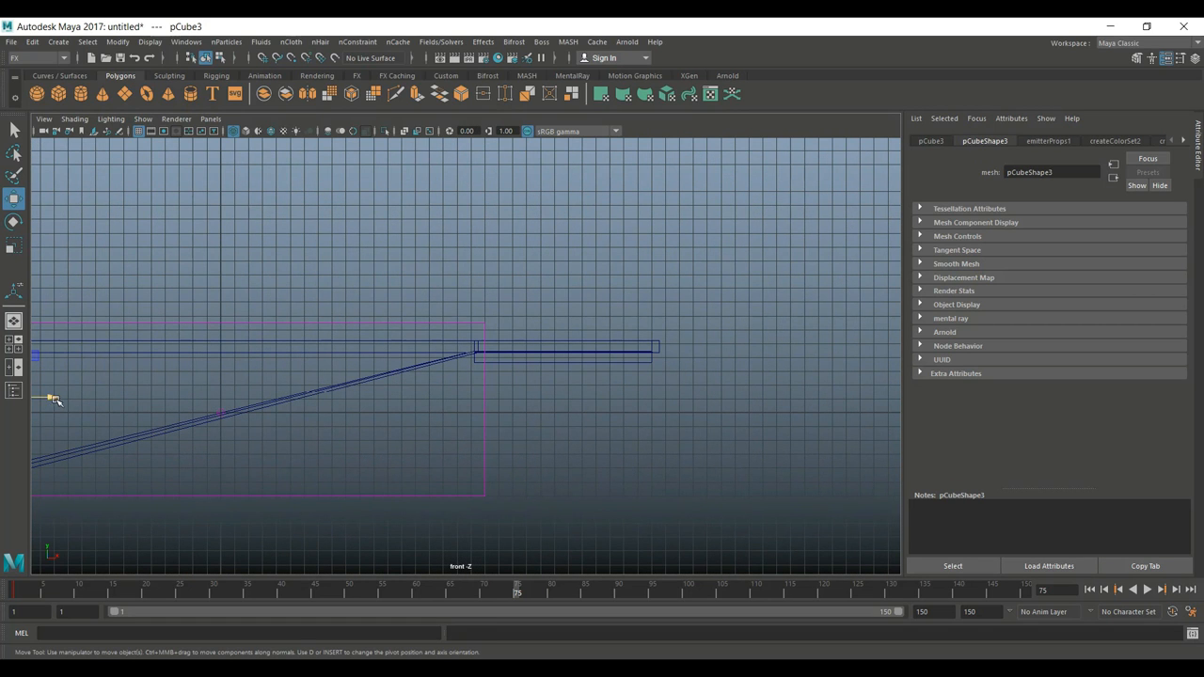
pyautogui.moveTo(52, 399); pyautogui.dragTo(169, 412)
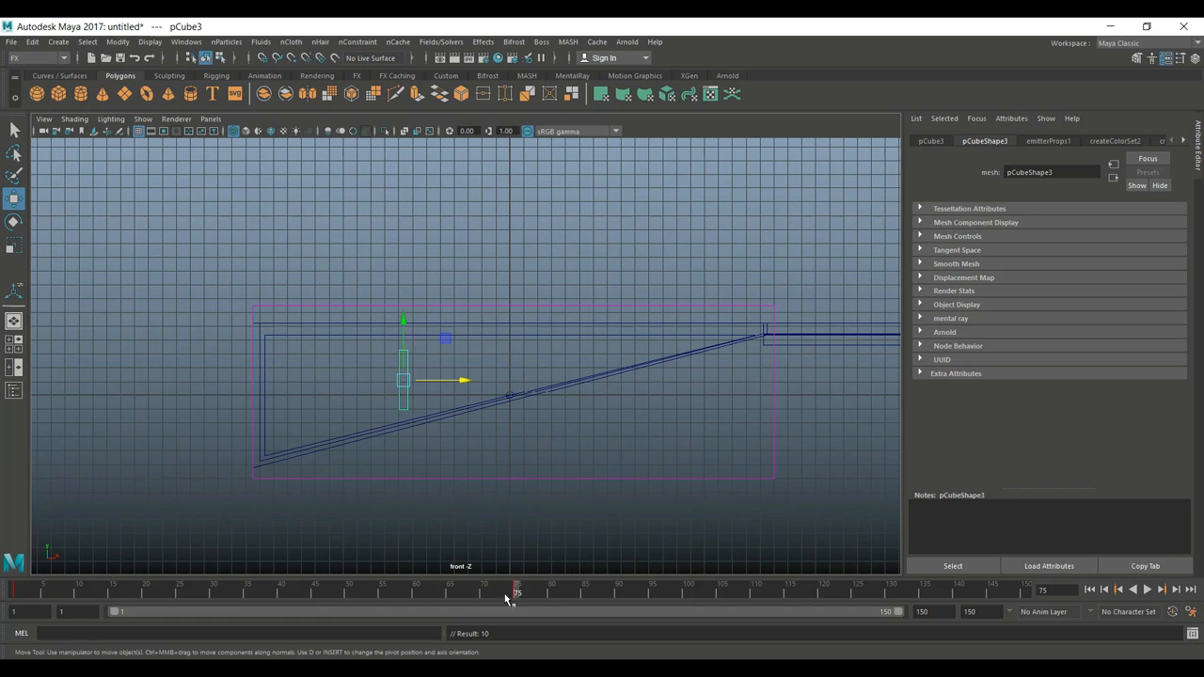
pyautogui.moveTo(957, 629)
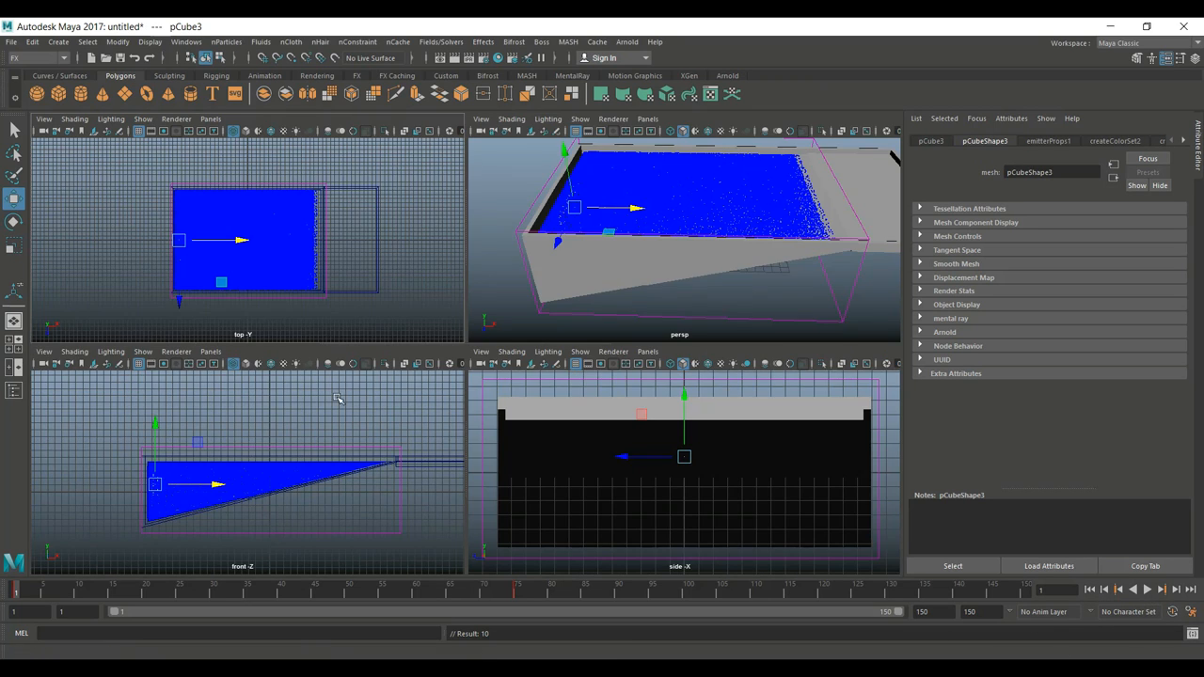
# Make the wave-maker panel a Bifrost collider from the maximized perspective view
pyautogui.press('space')
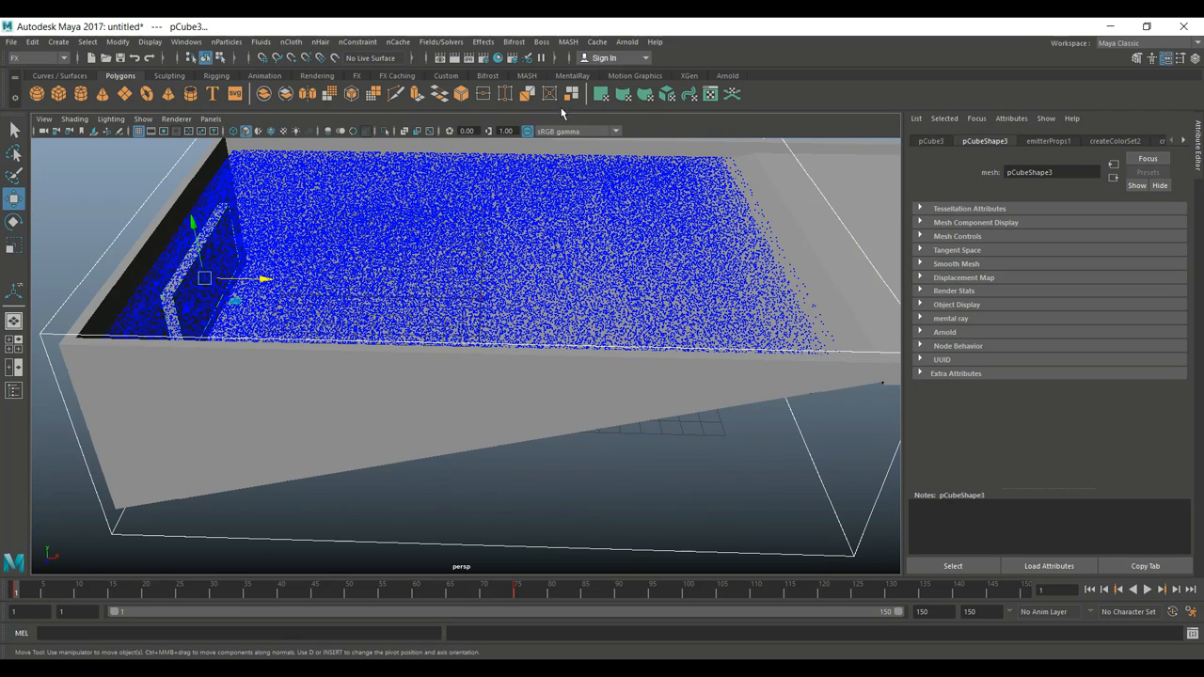
pyautogui.click(514, 42)
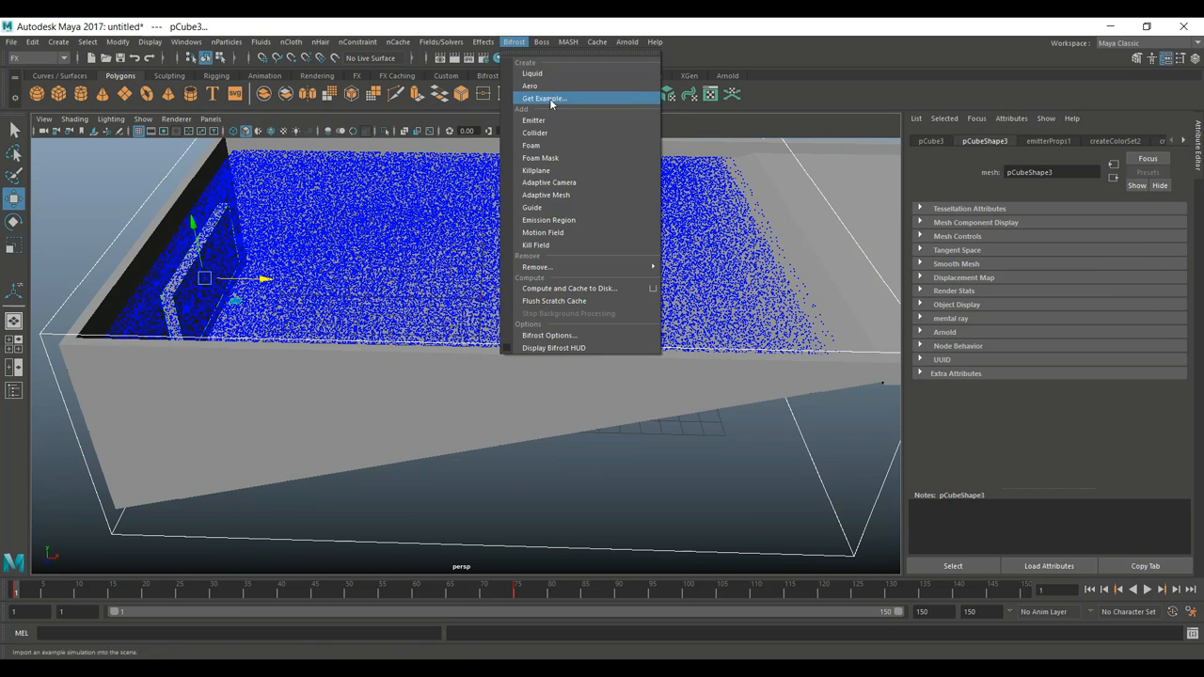
pyautogui.click(541, 97)
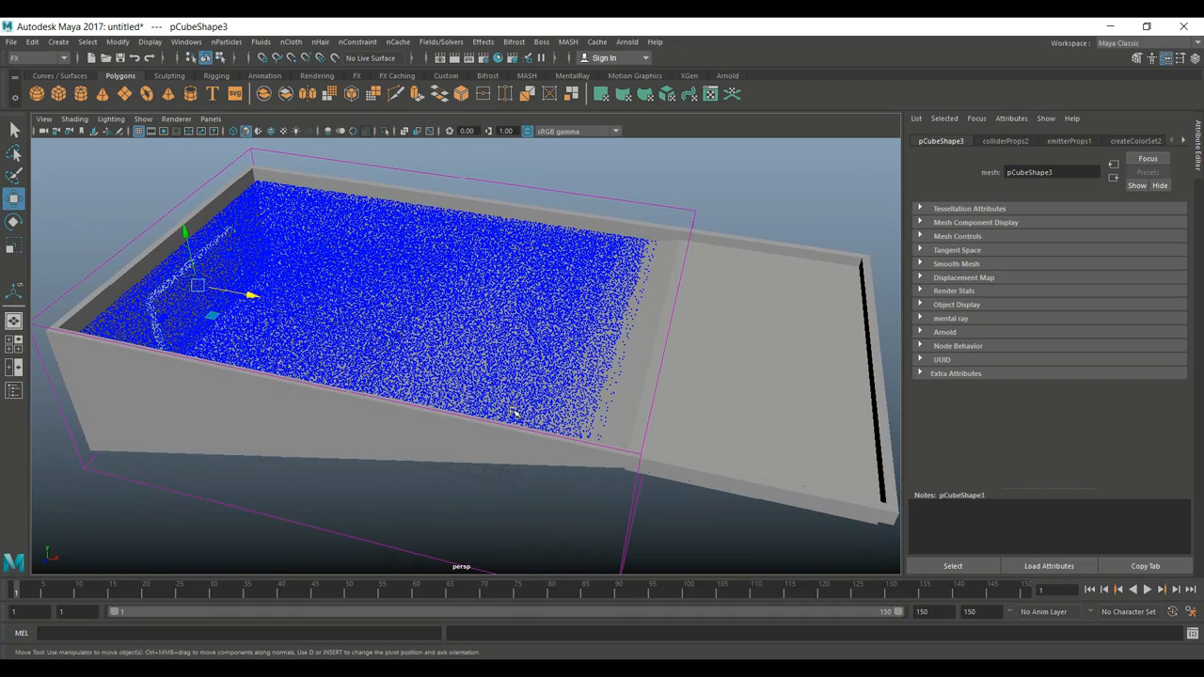
pyautogui.moveTo(331, 399)
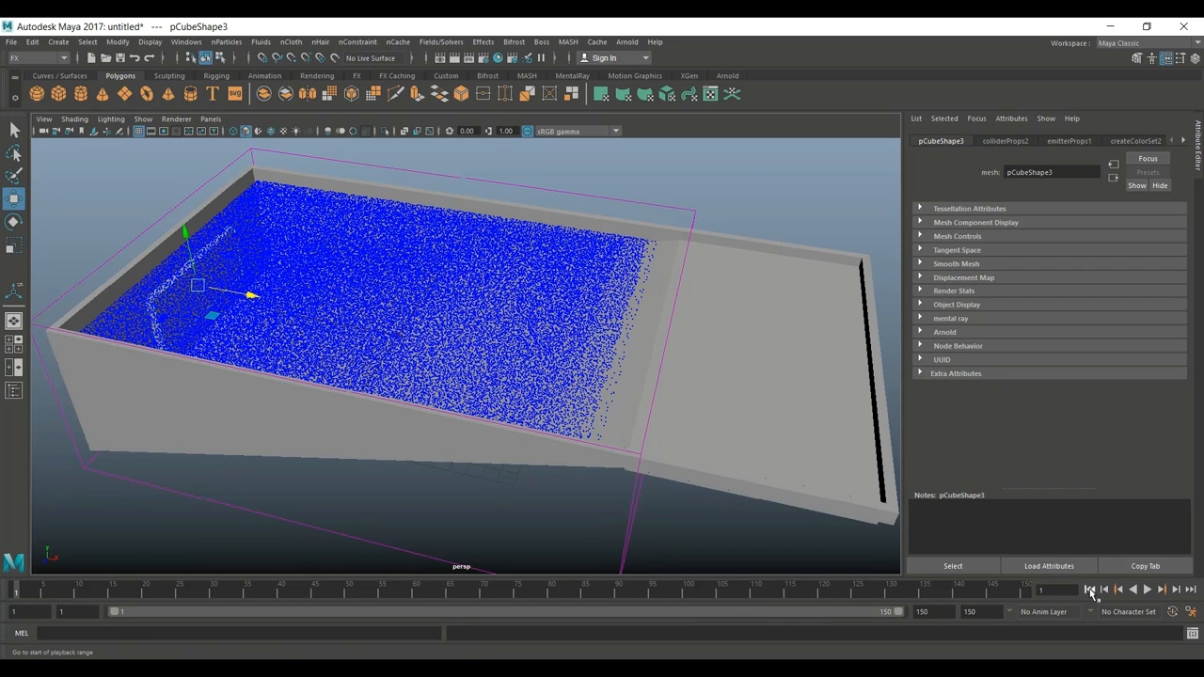
# Rewind to frame 1 and play the simulation so the panel pushes a wave toward the beach
pyautogui.click(1147, 591)
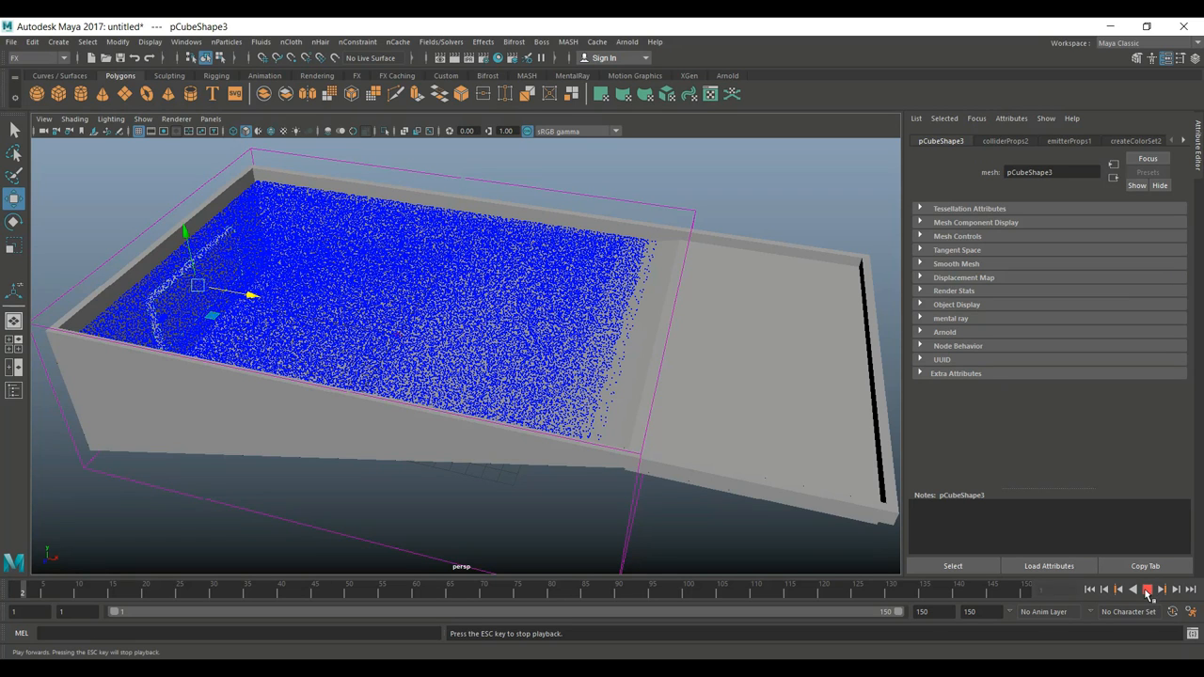
pyautogui.click(1147, 590)
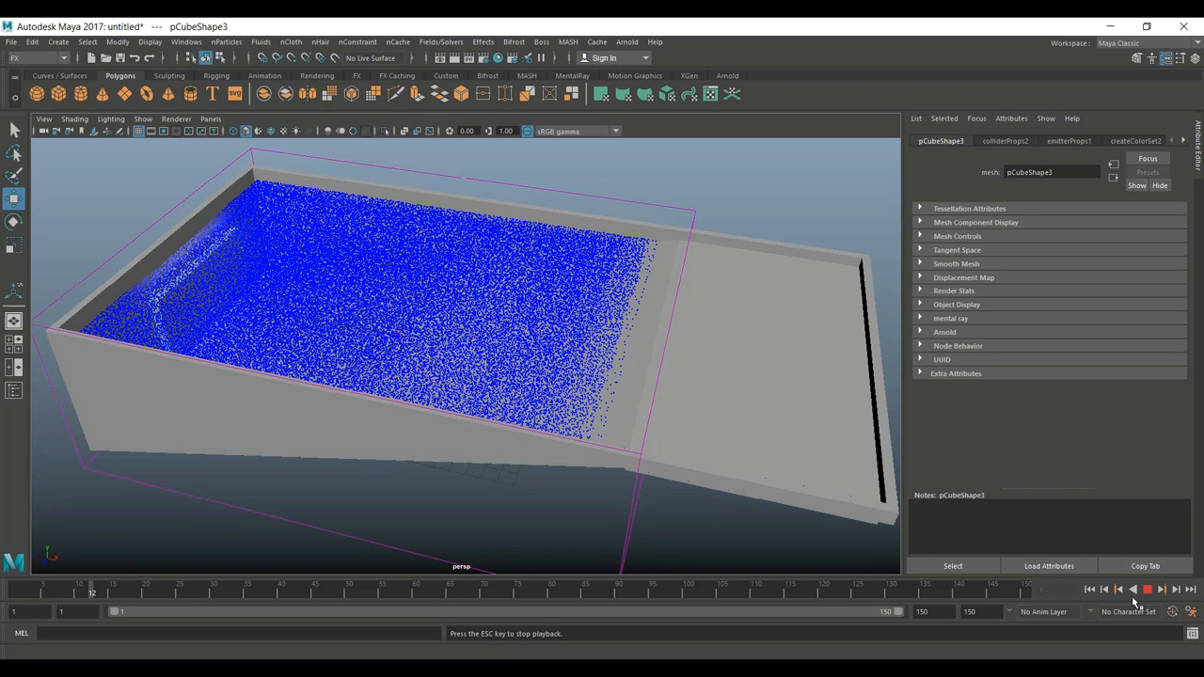
pyautogui.click(1133, 590)
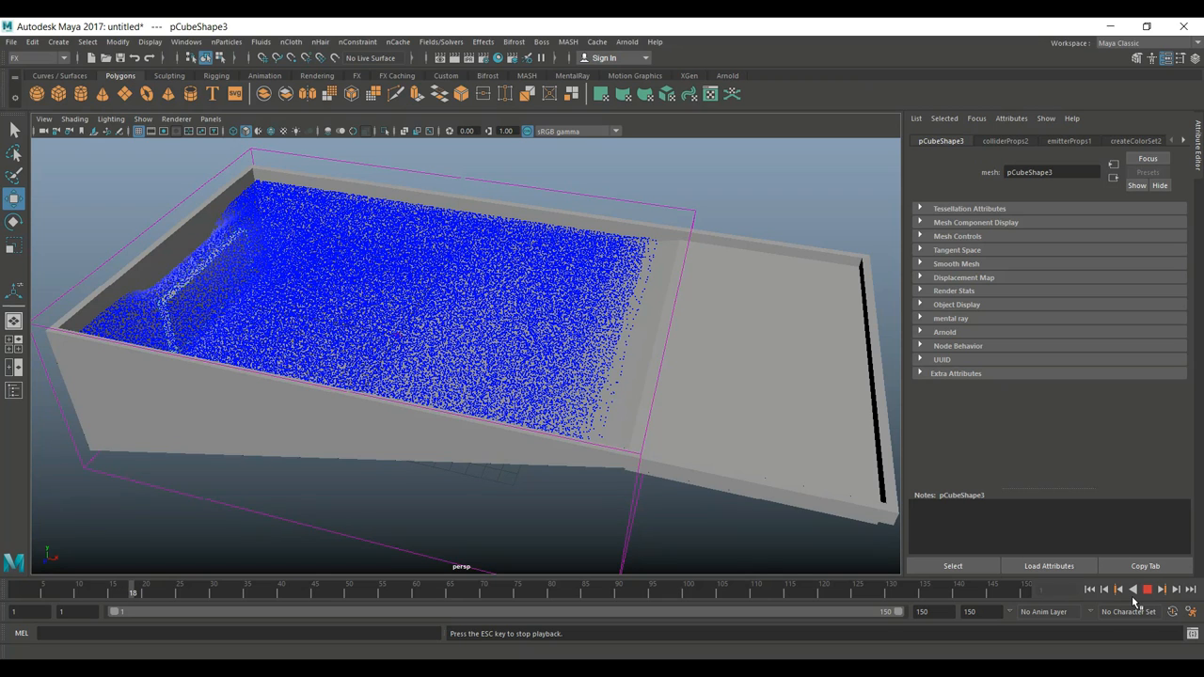
pyautogui.click(1132, 591)
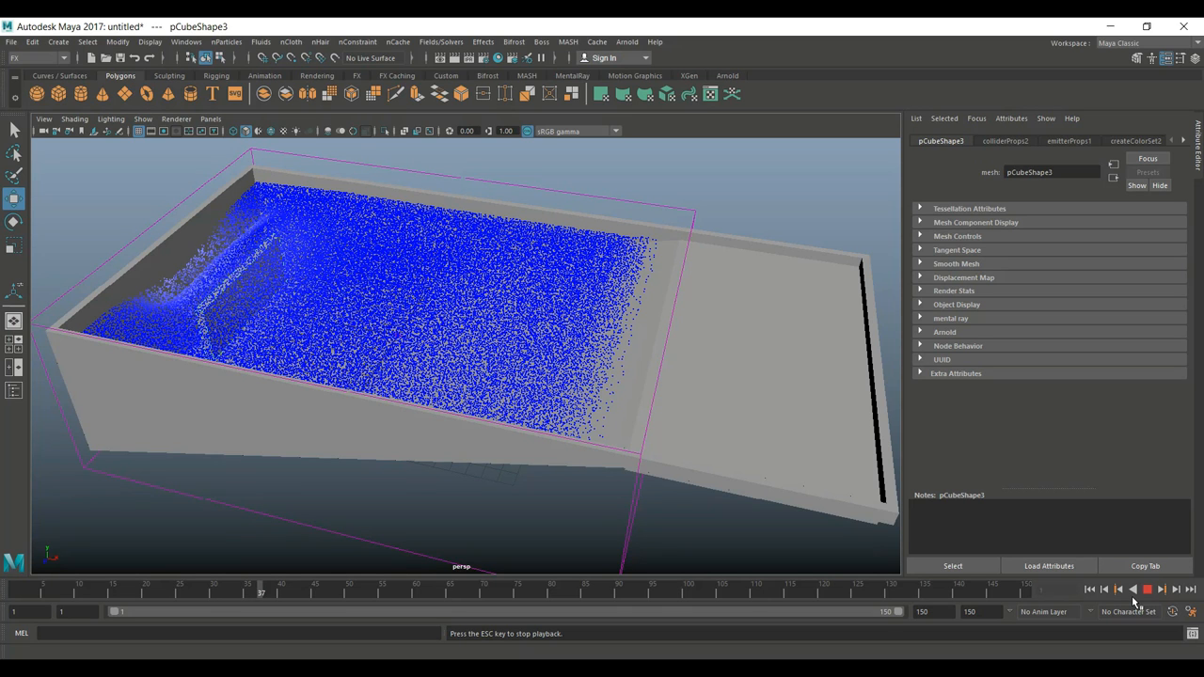
pyautogui.click(1132, 591)
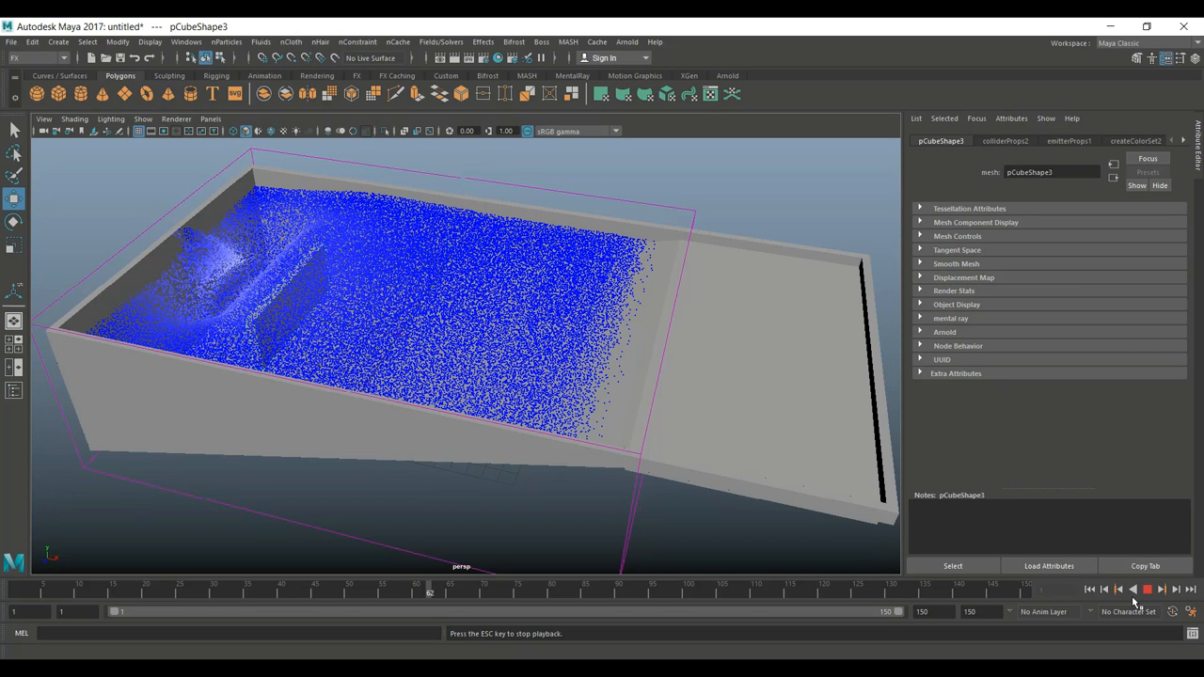
pyautogui.click(1146, 591)
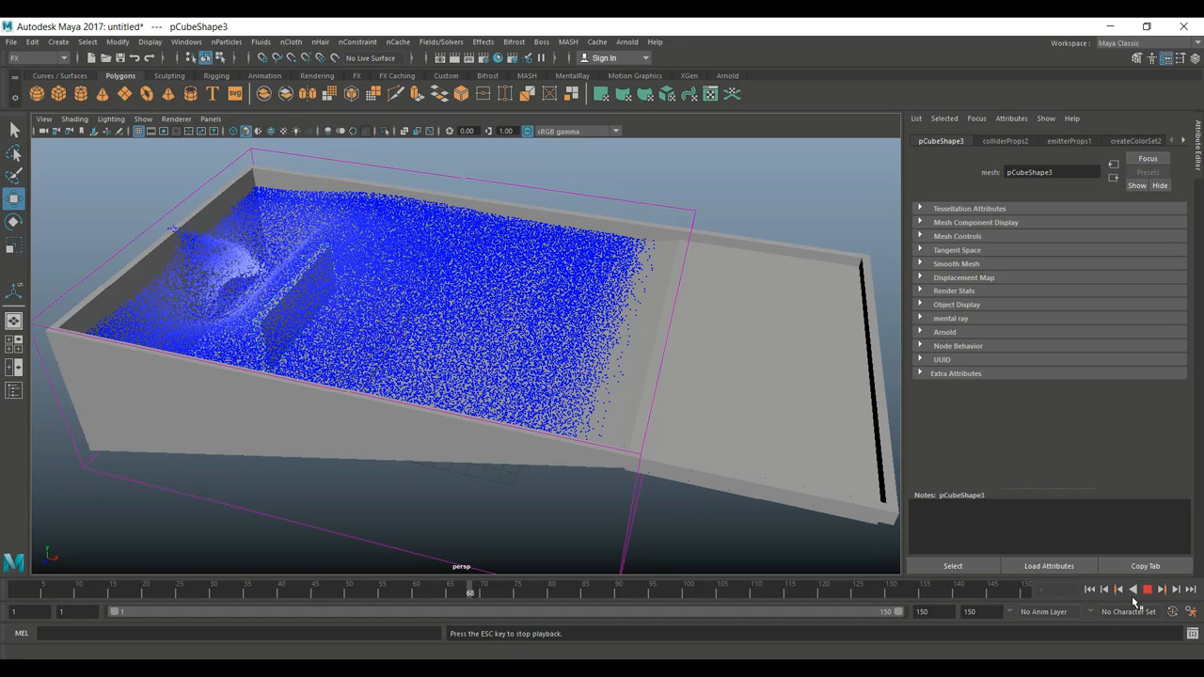
pyautogui.click(1147, 590)
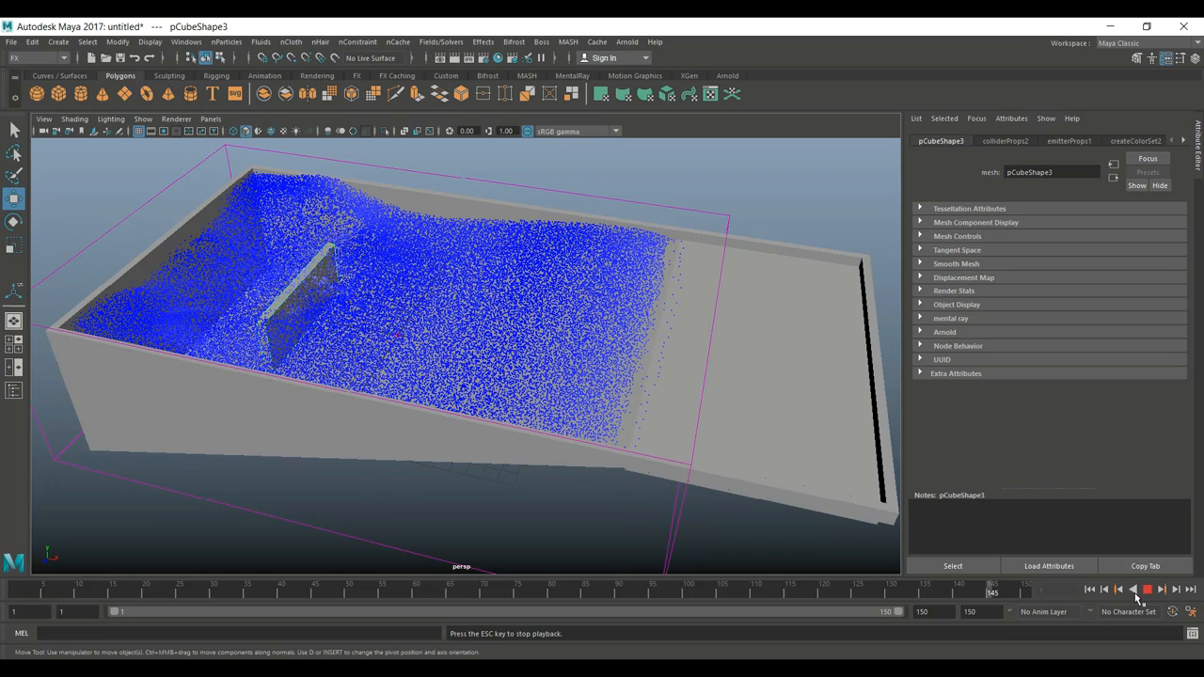
# Stop playback and set the end time and playback end to frame 300
pyautogui.click(1147, 590)
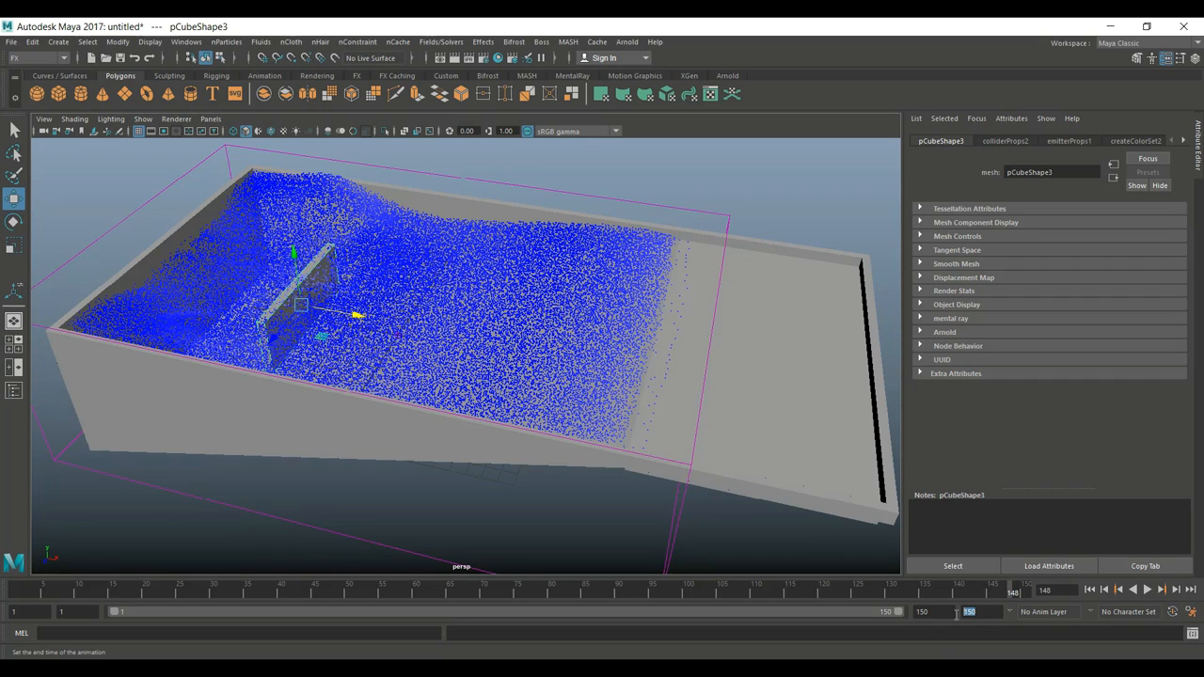
pyautogui.write('300')
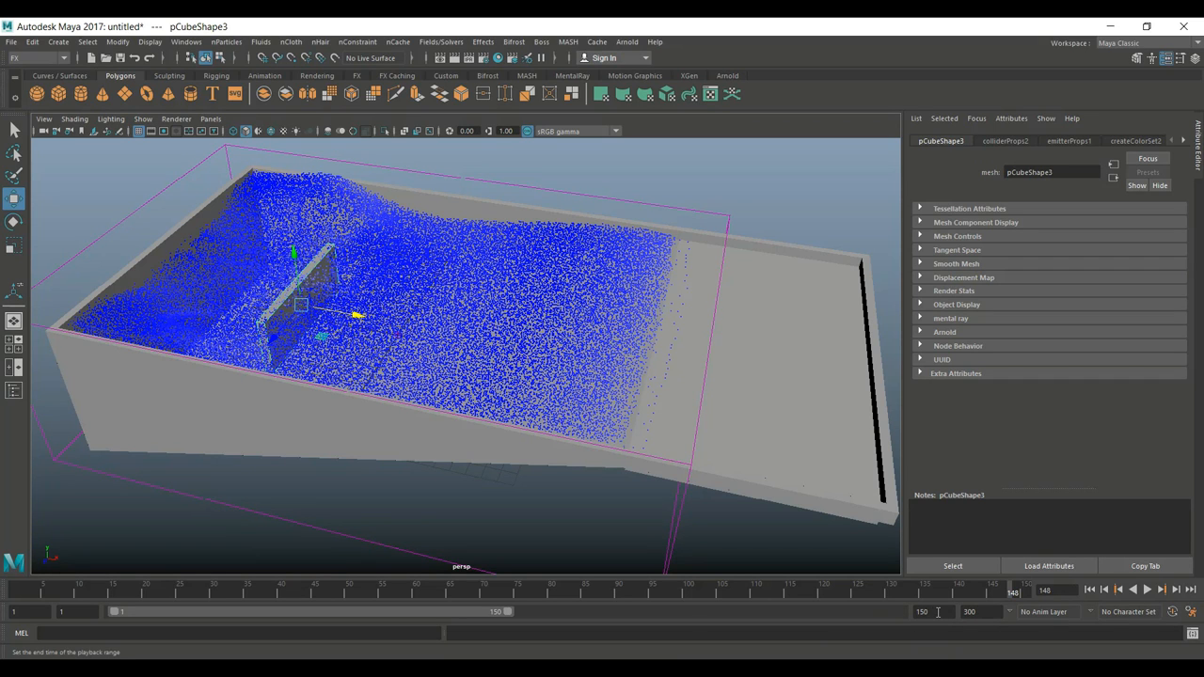
pyautogui.write('300')
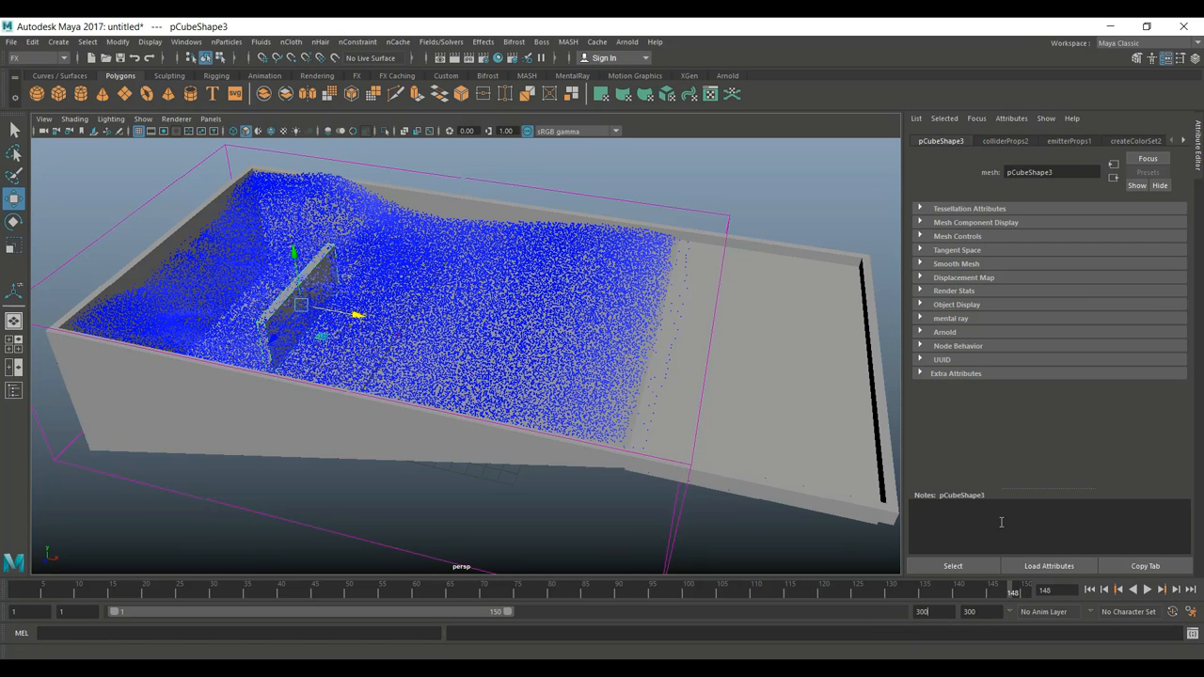